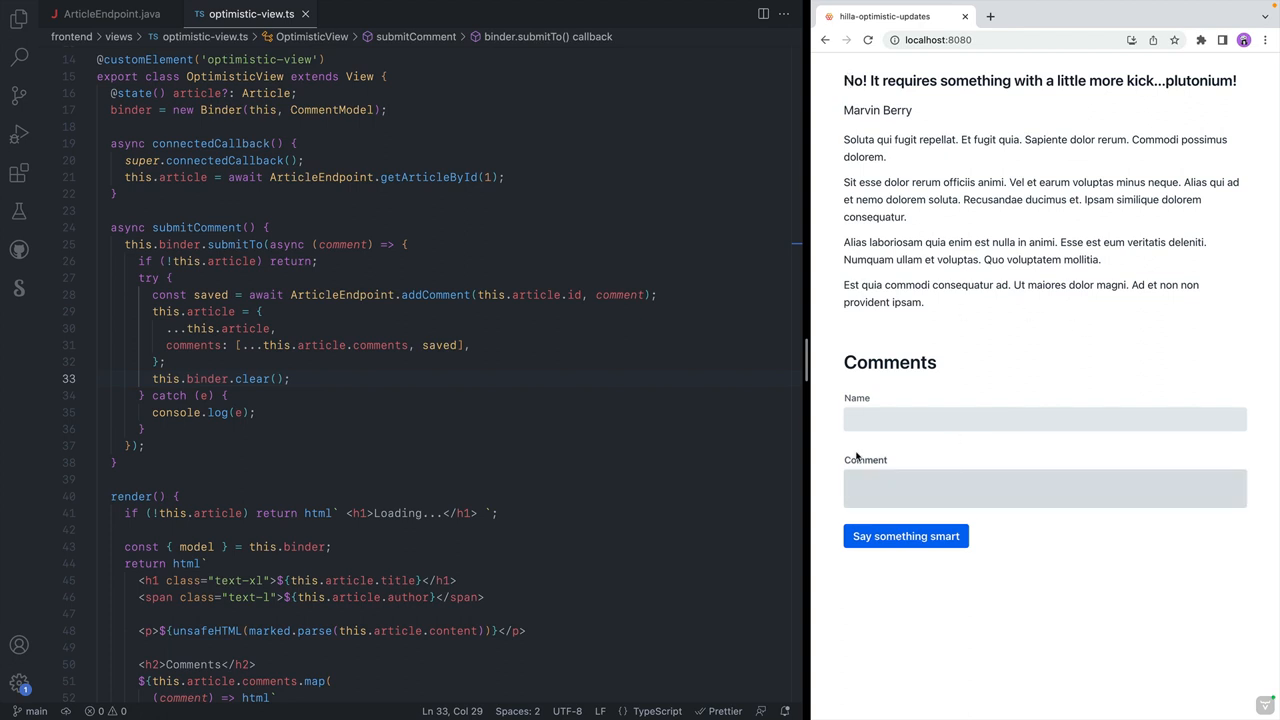
- Enter Marcus's test comment and submit it with 'Say something smart'
text(Marcus)
text(sdfs)
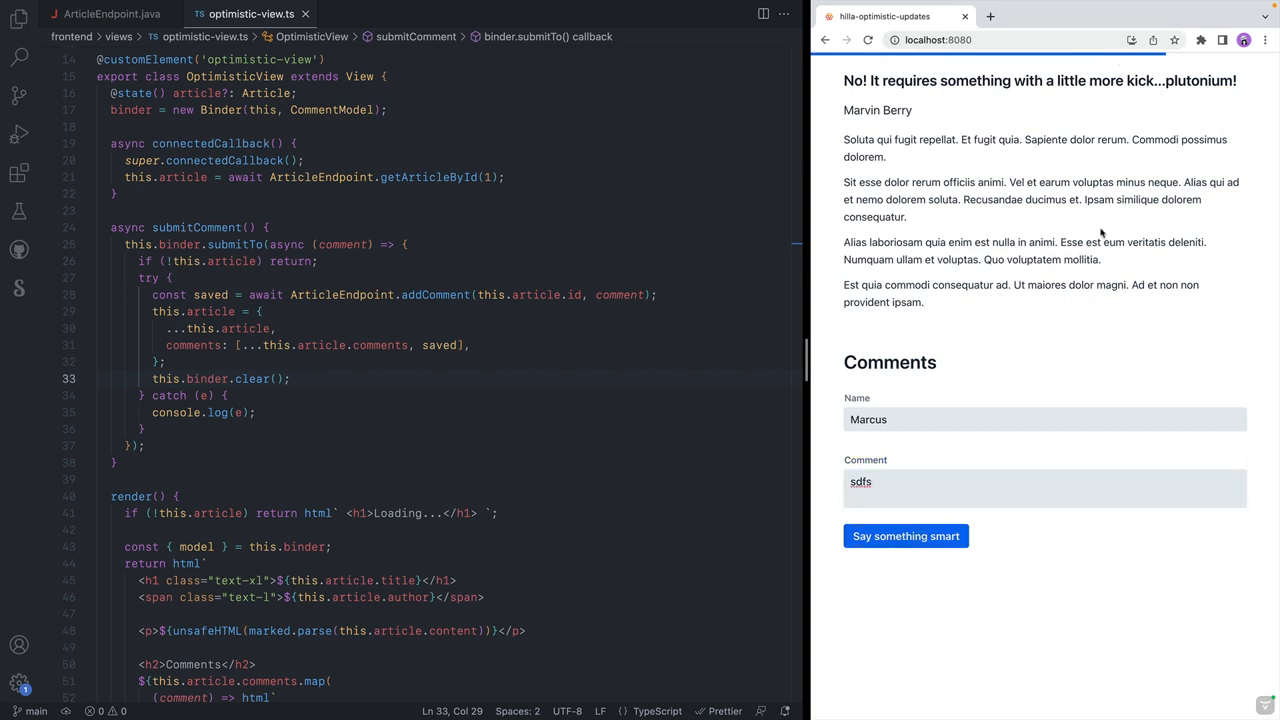
click(906, 536)
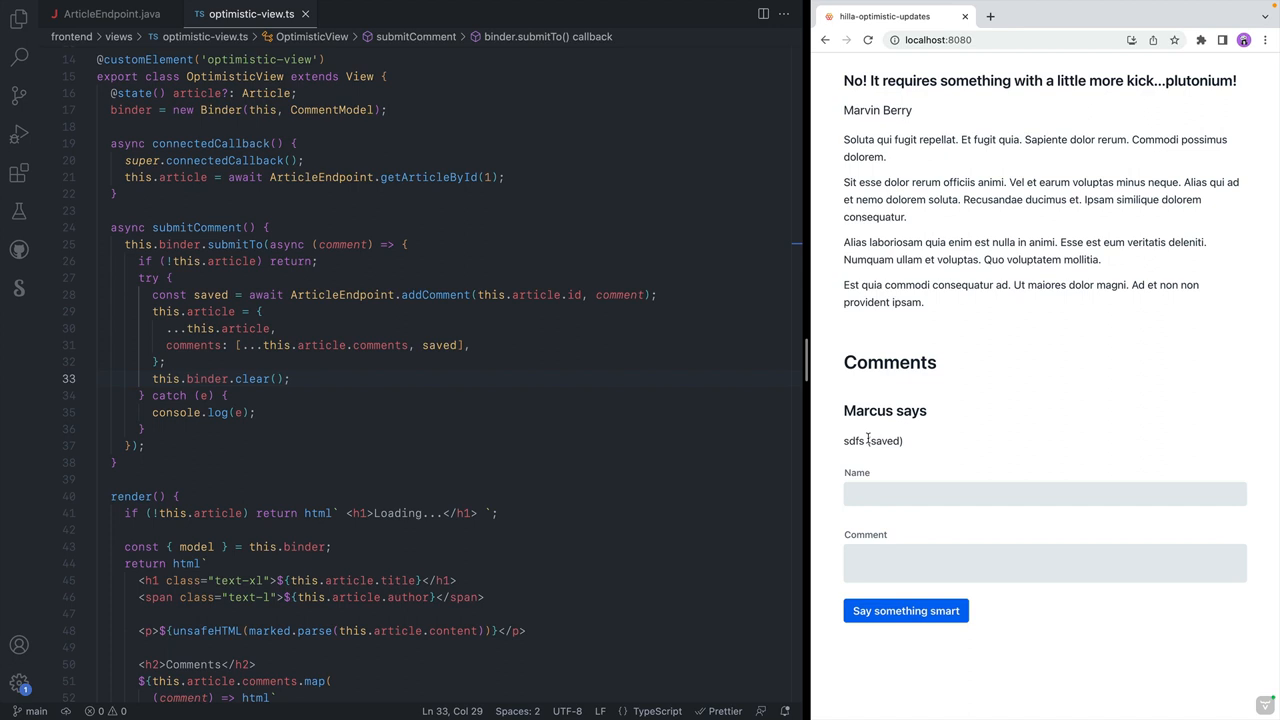
mouse_move(164, 198)
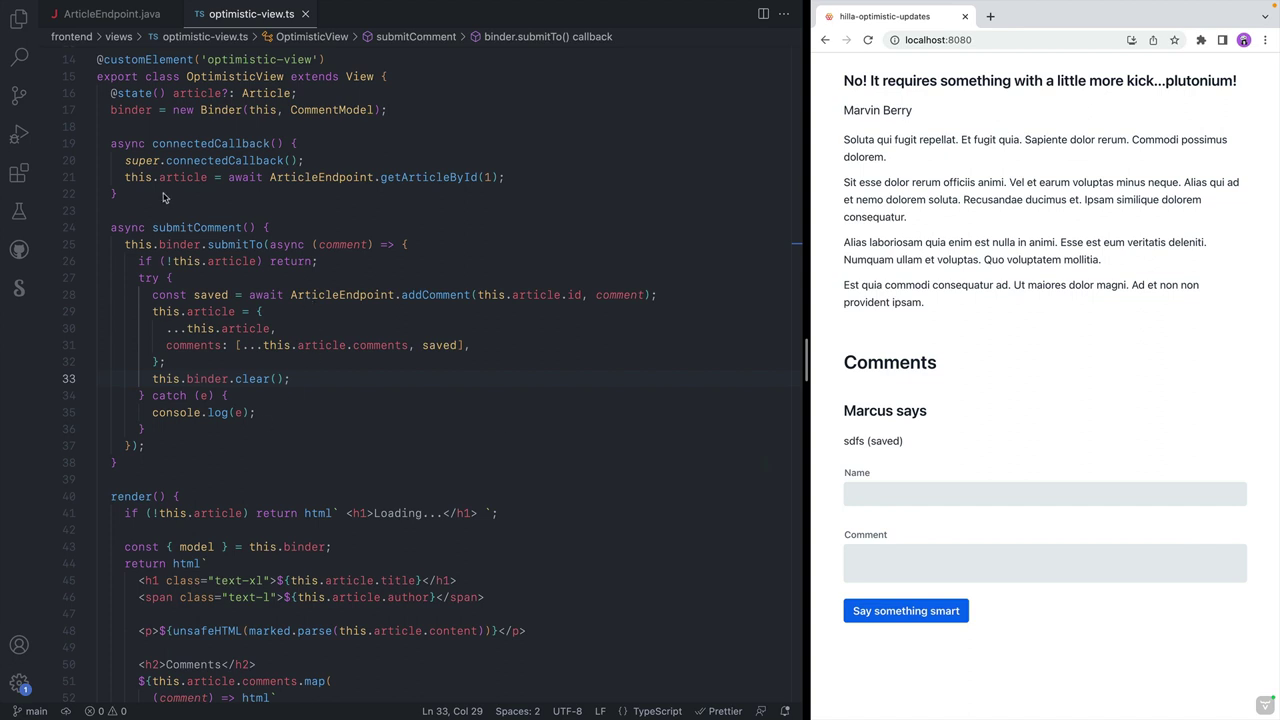
- Switch to ArticleEndpoint.java showing addComment's Thread.sleep(3000) delay
click(120, 18)
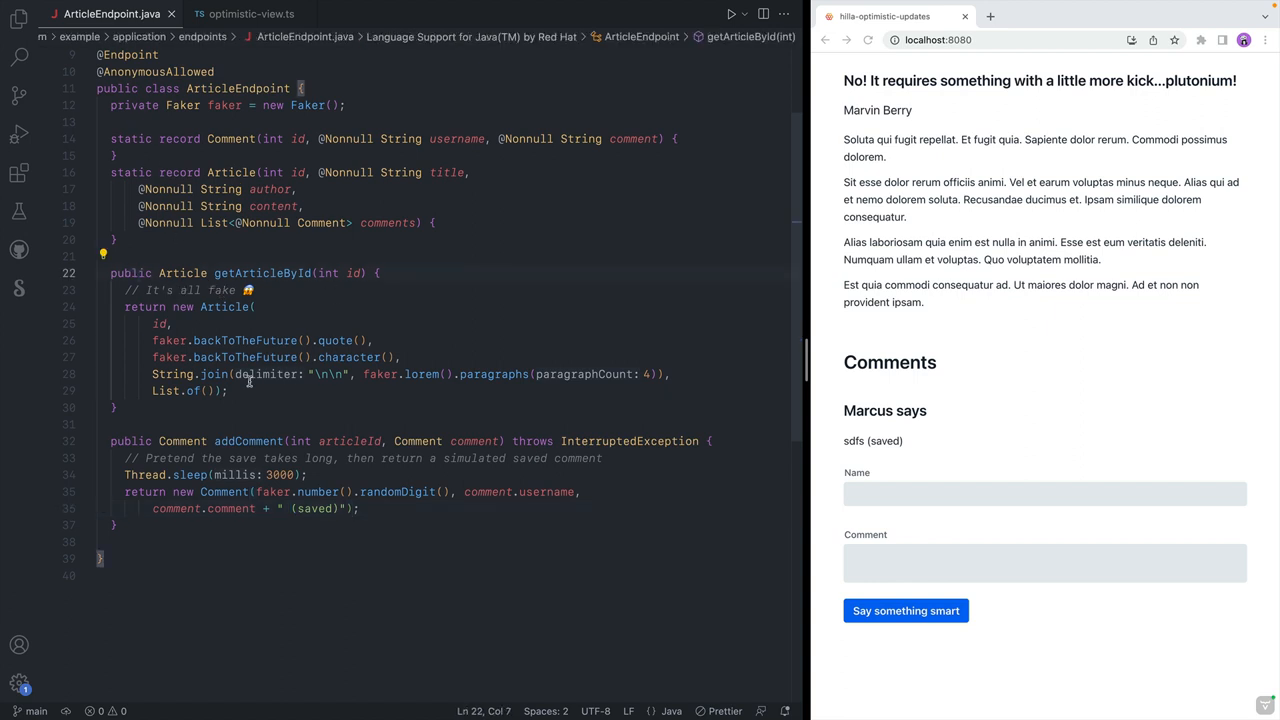
mouse_move(300, 300)
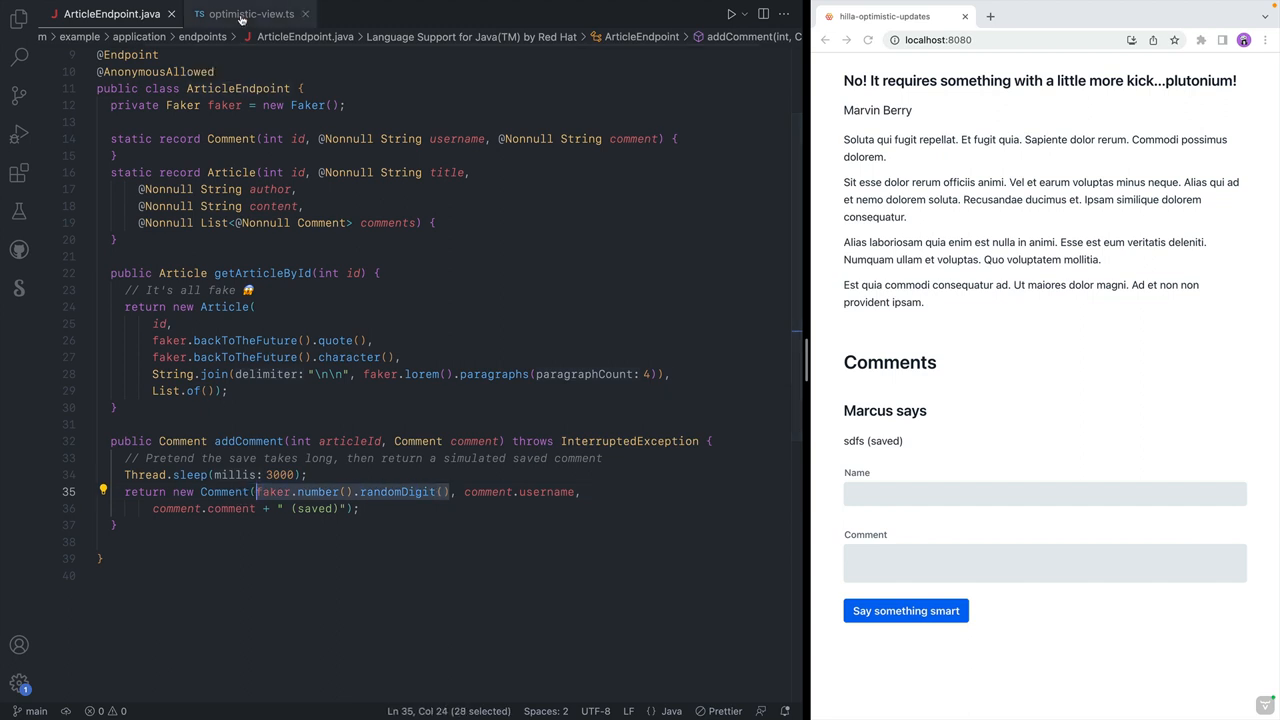
- Review optimistic-view.ts from its imports through submitComment to the render template
click(232, 12)
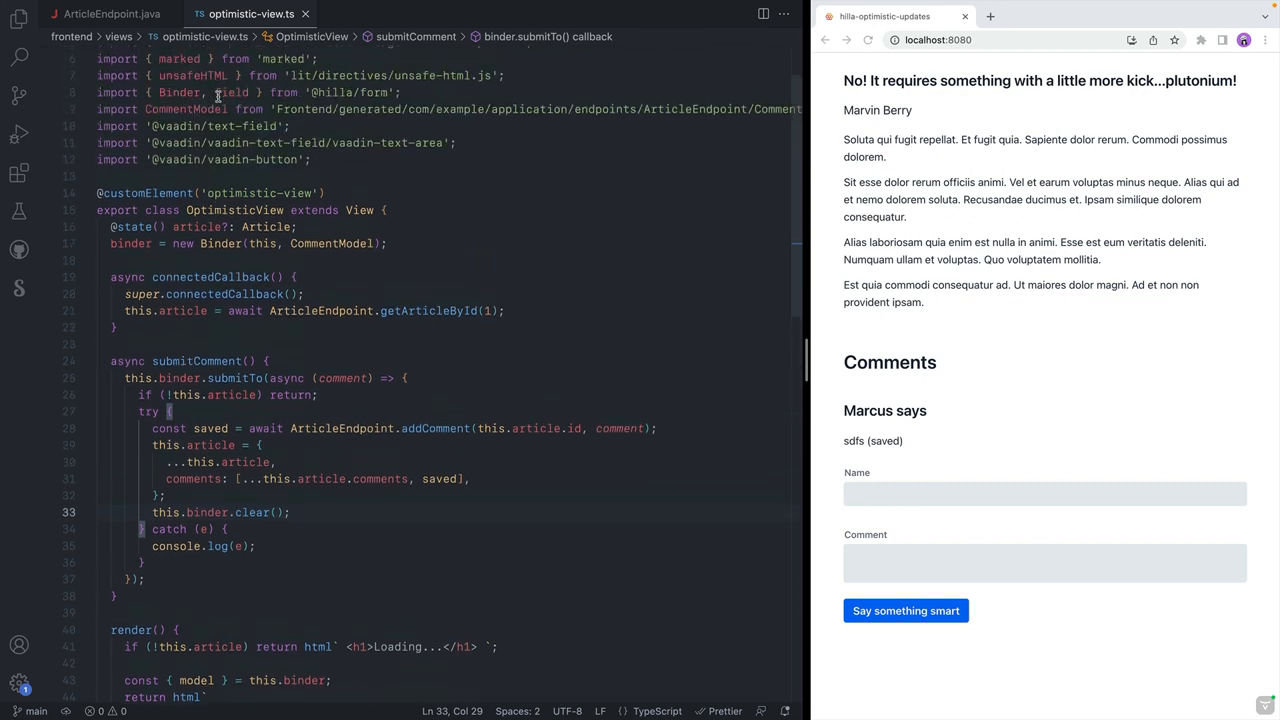
scroll(up, 3)
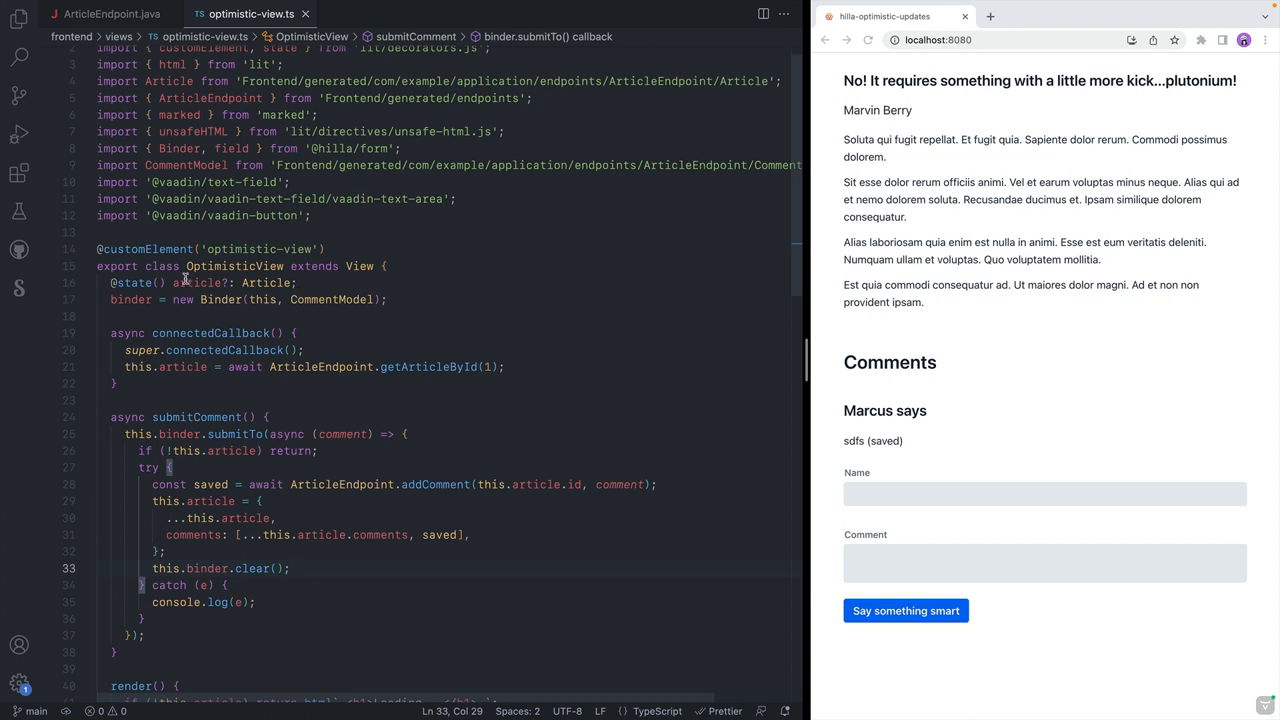
scroll(down, 3)
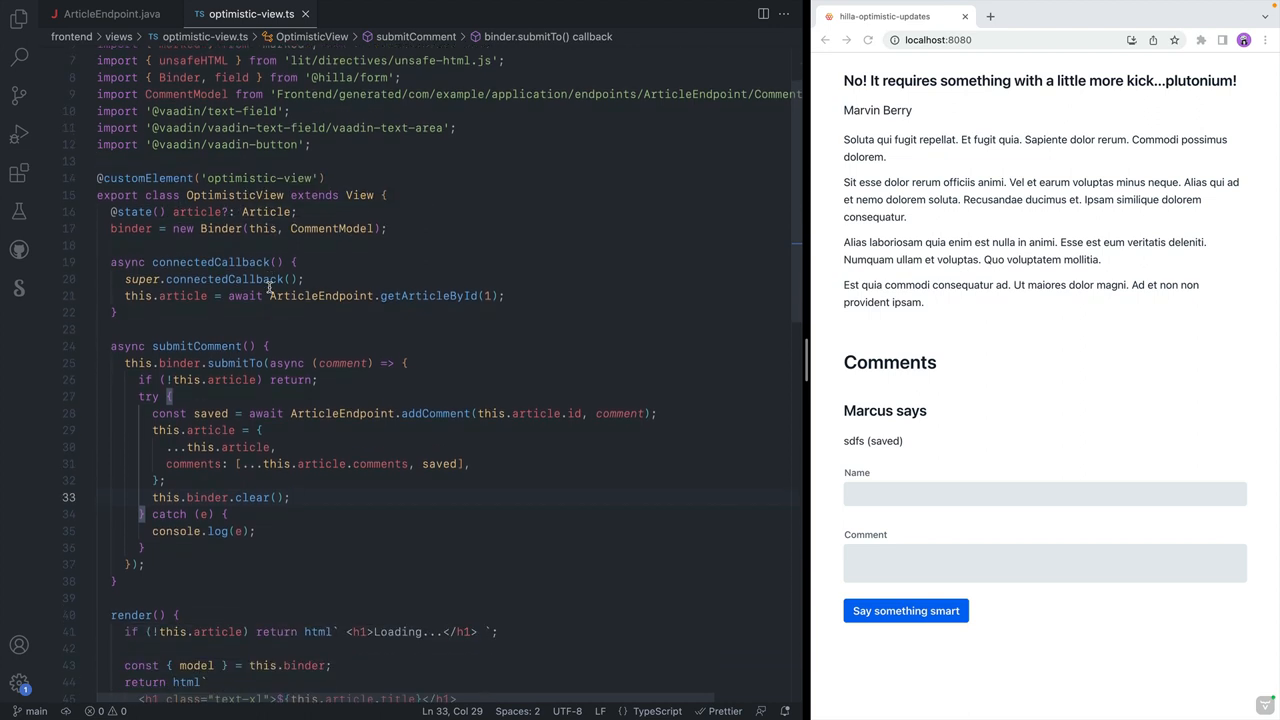
scroll(down, 3)
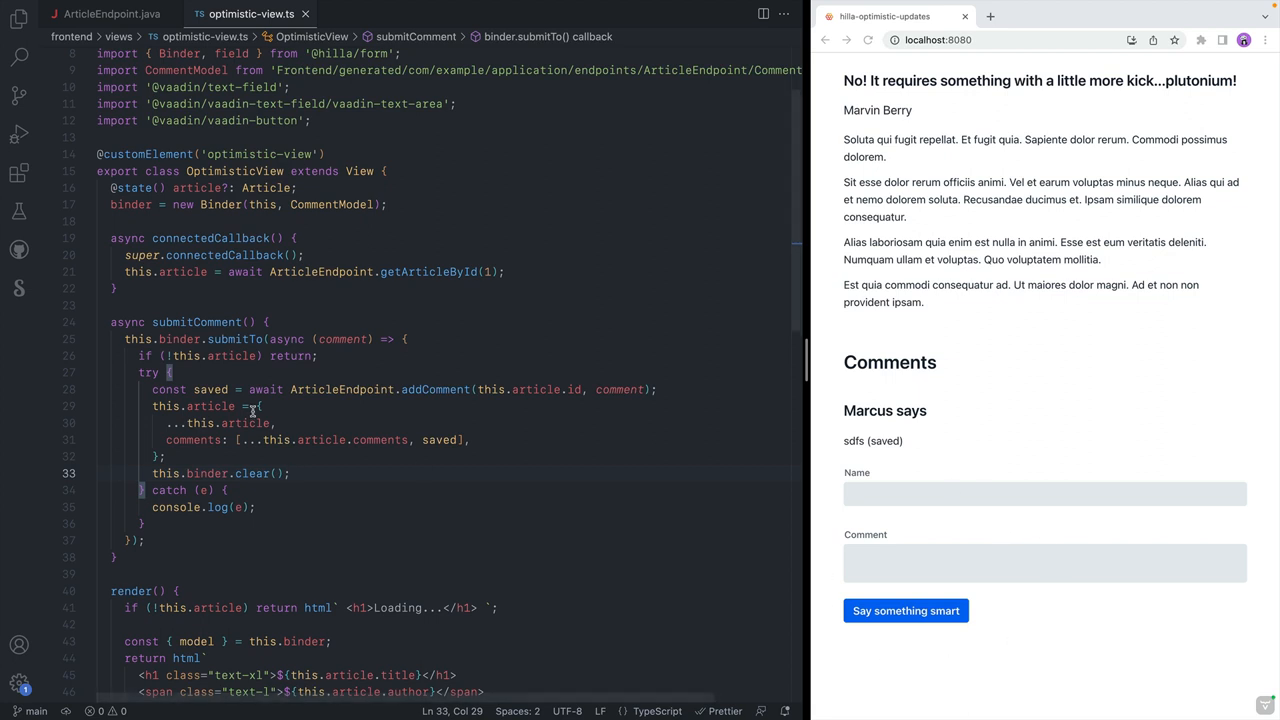
scroll(down, 3)
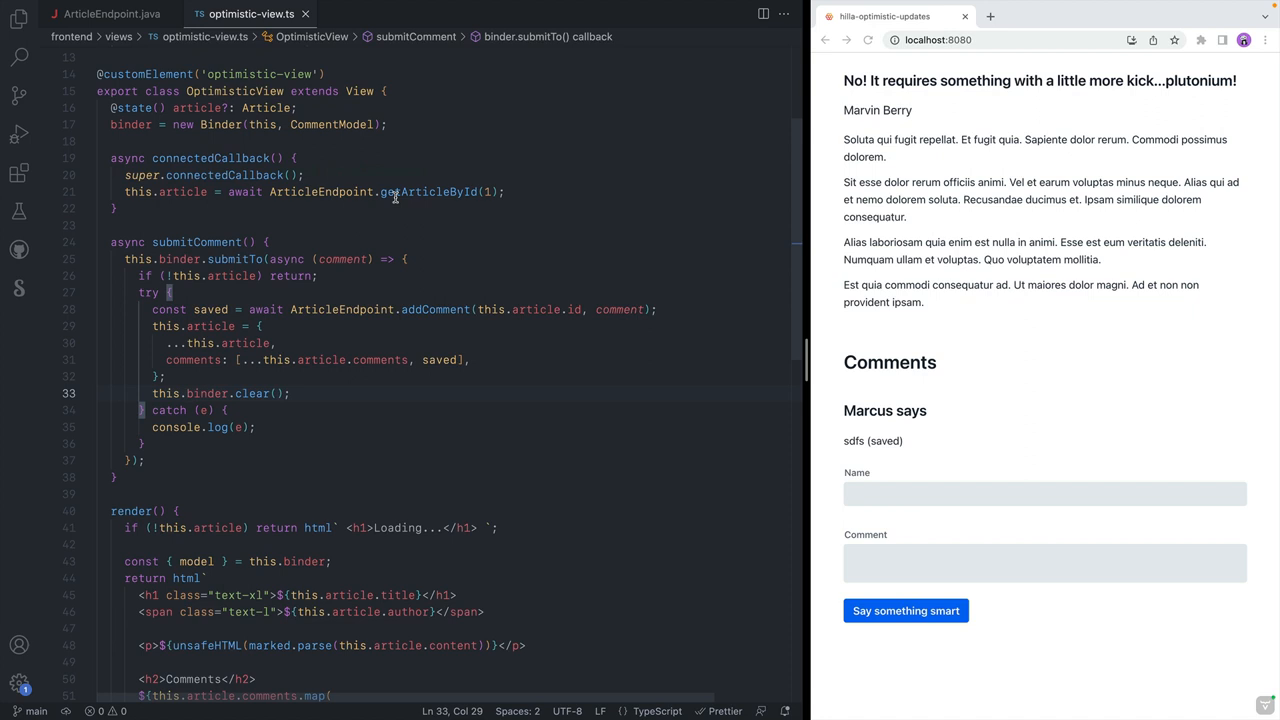
mouse_move(412, 264)
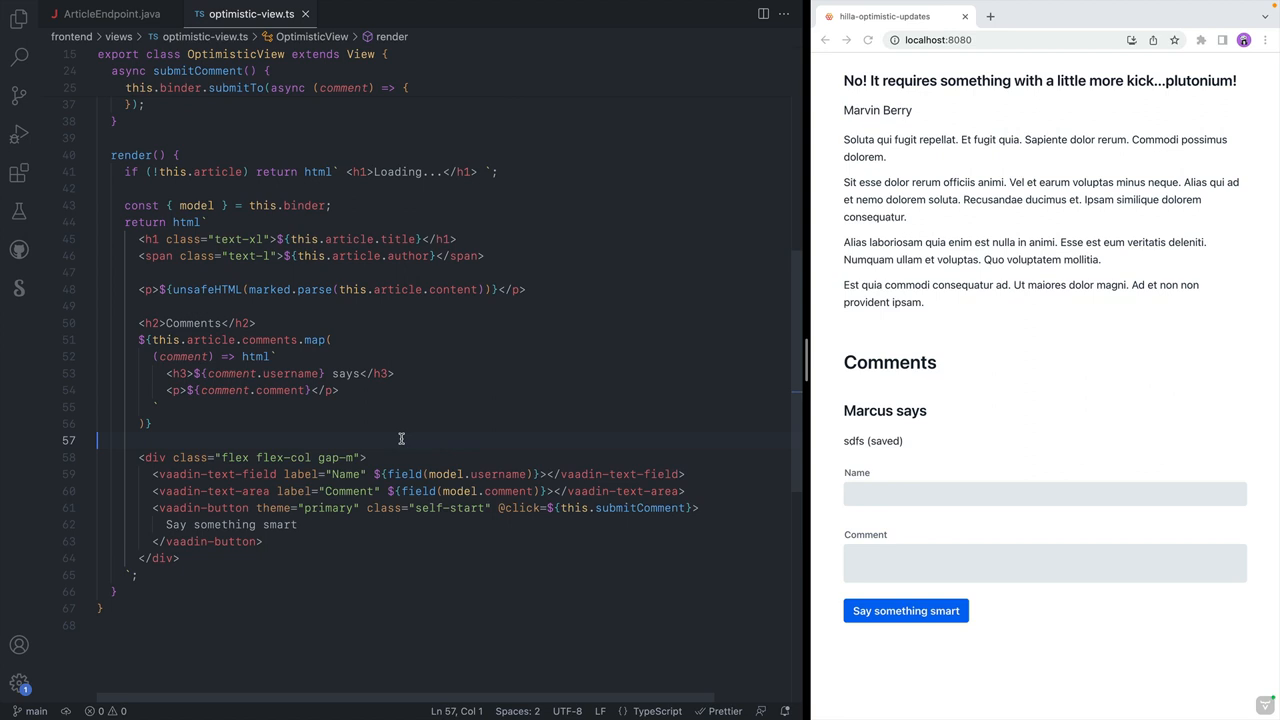
scroll(down, 3)
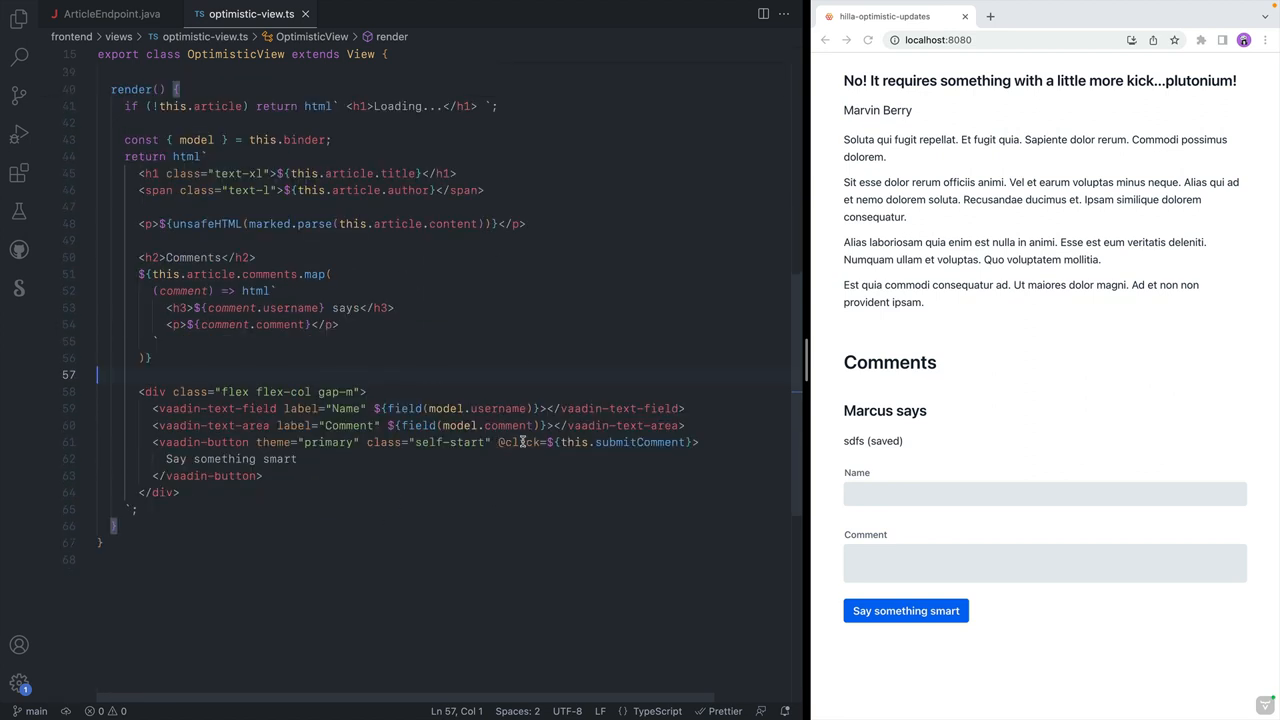
mouse_move(596, 444)
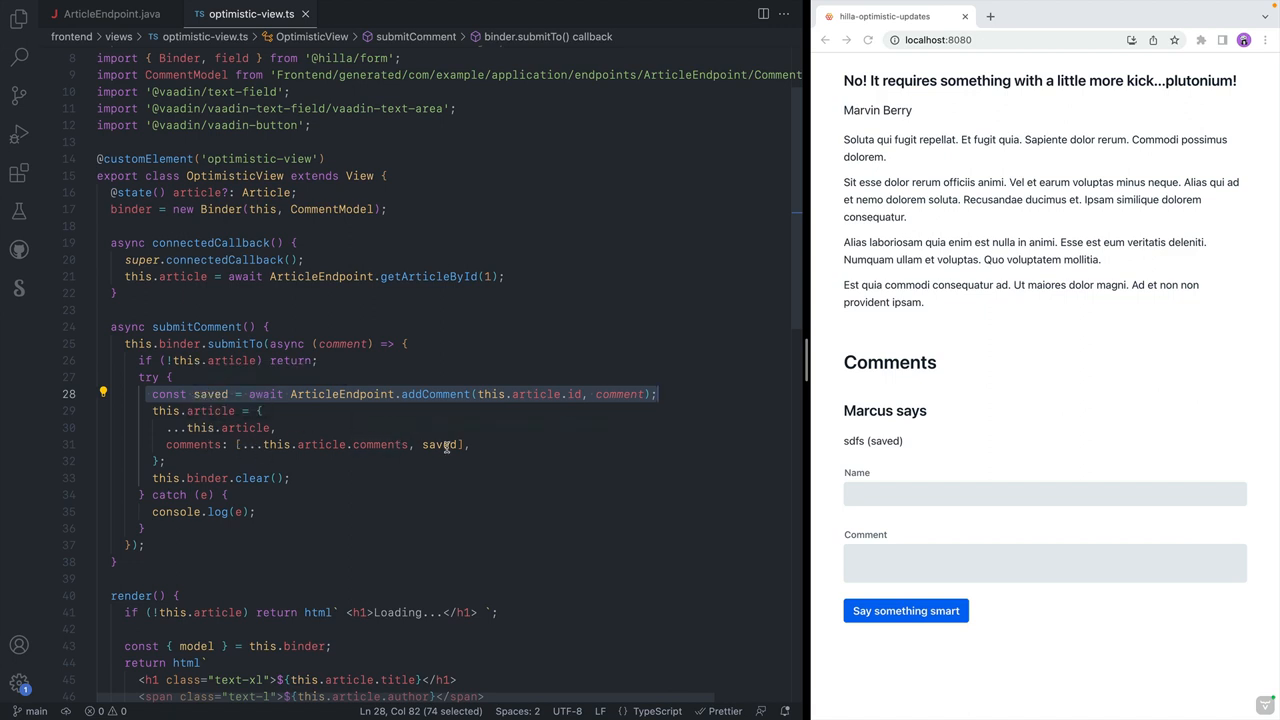
mouse_move(424, 530)
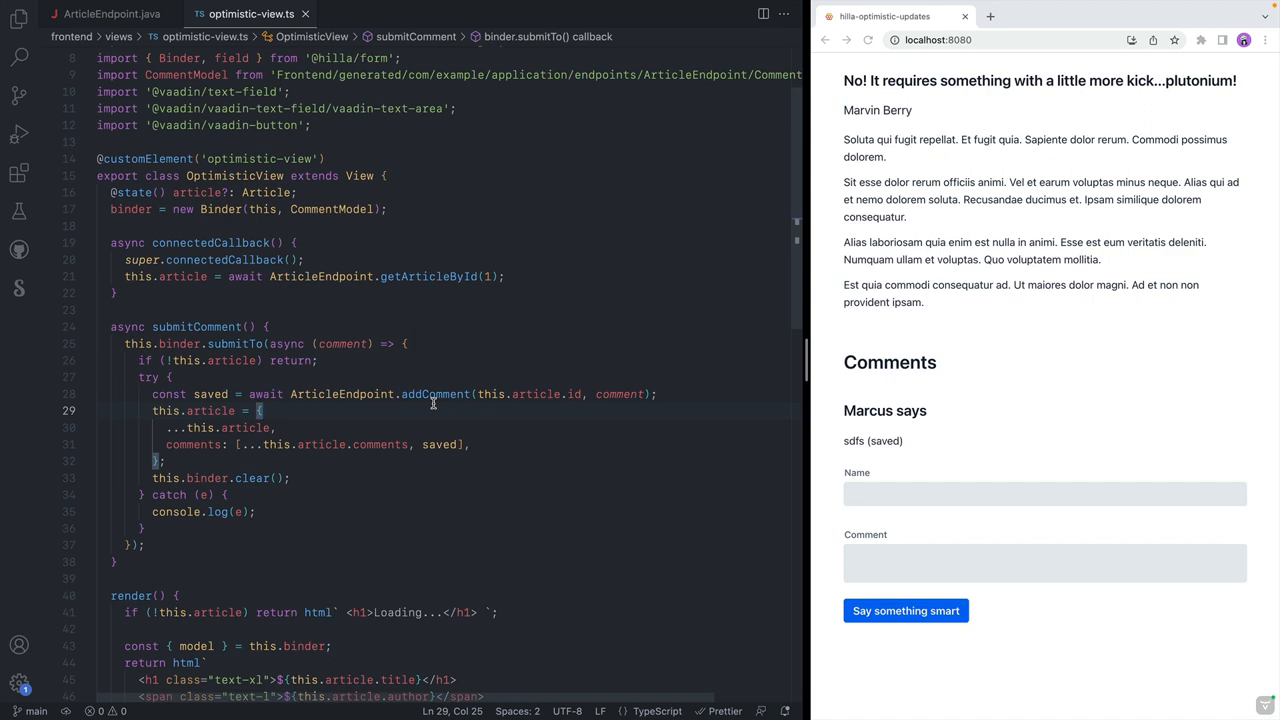
mouse_move(186, 424)
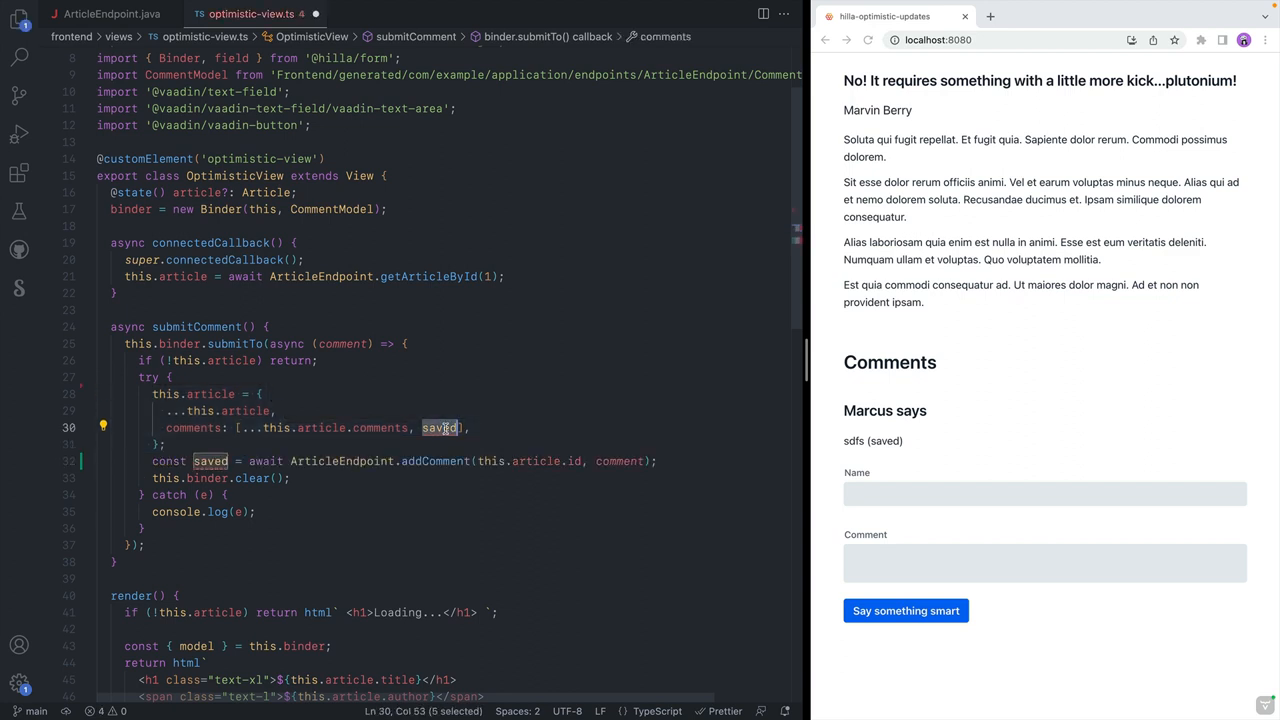
- Append `comment` instead of `saved` to the comments array, leaving a blank line after addComment
text(a)
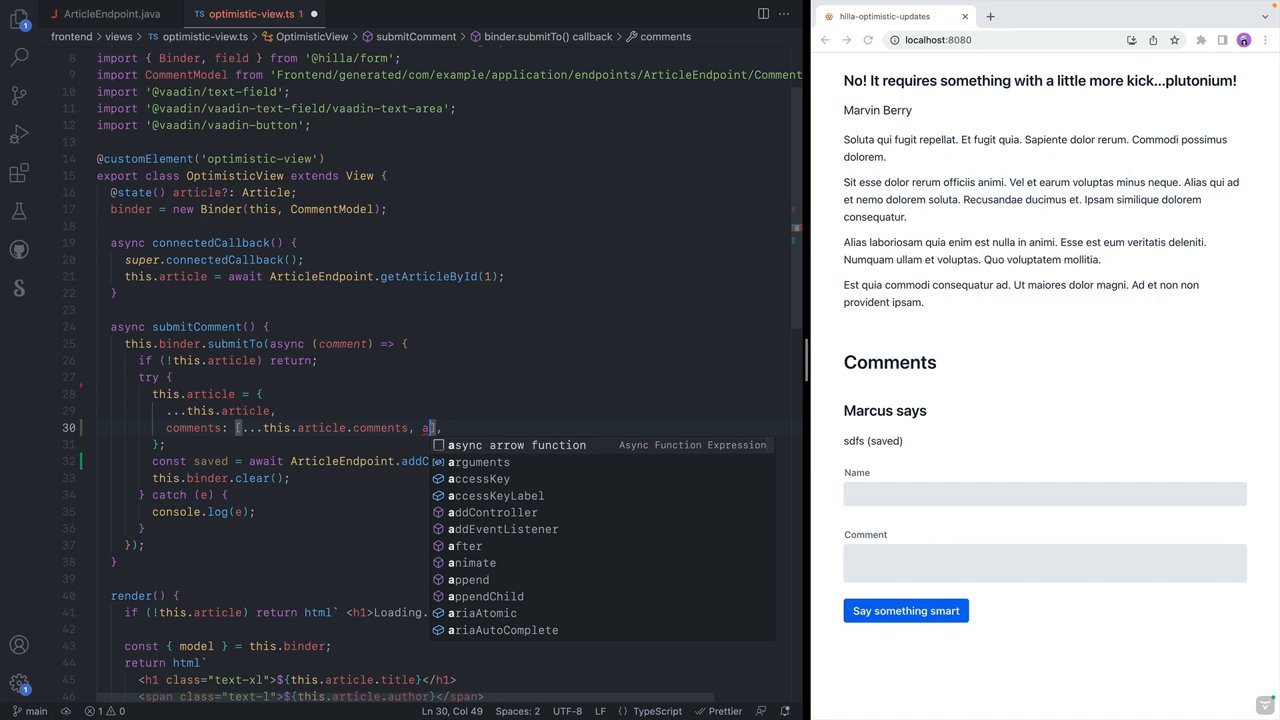
text(comment)
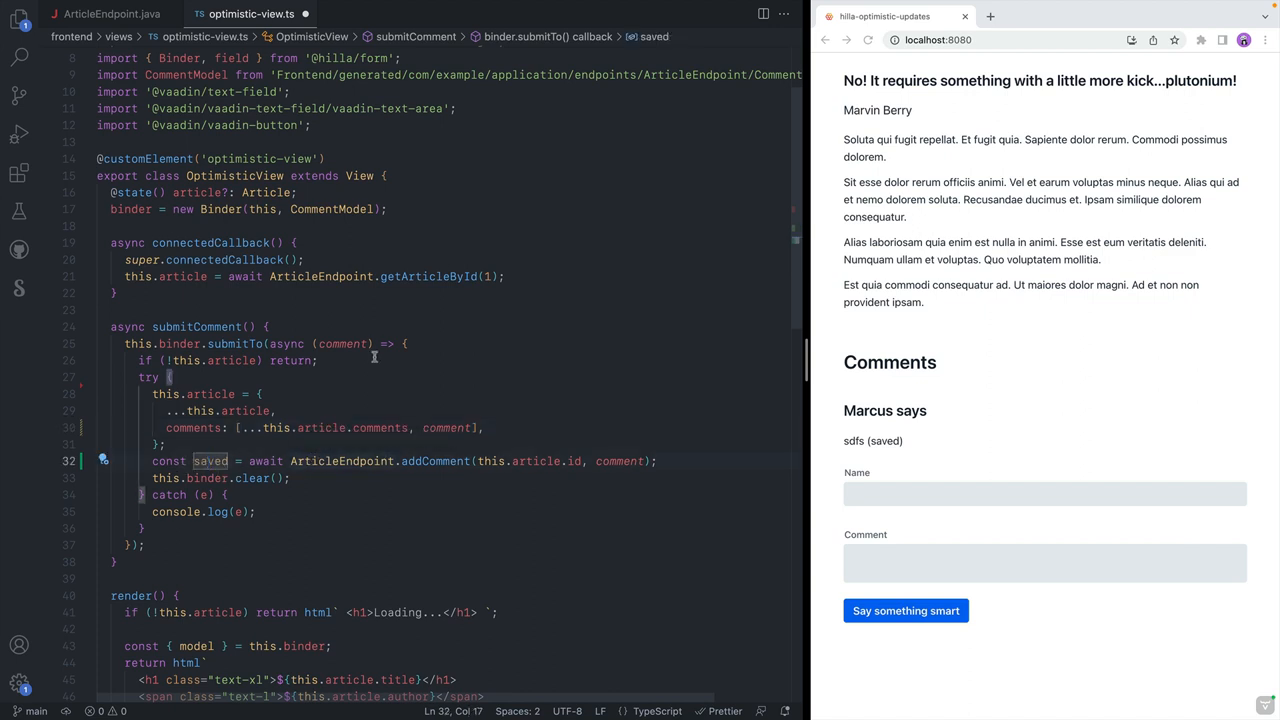
click(656, 460)
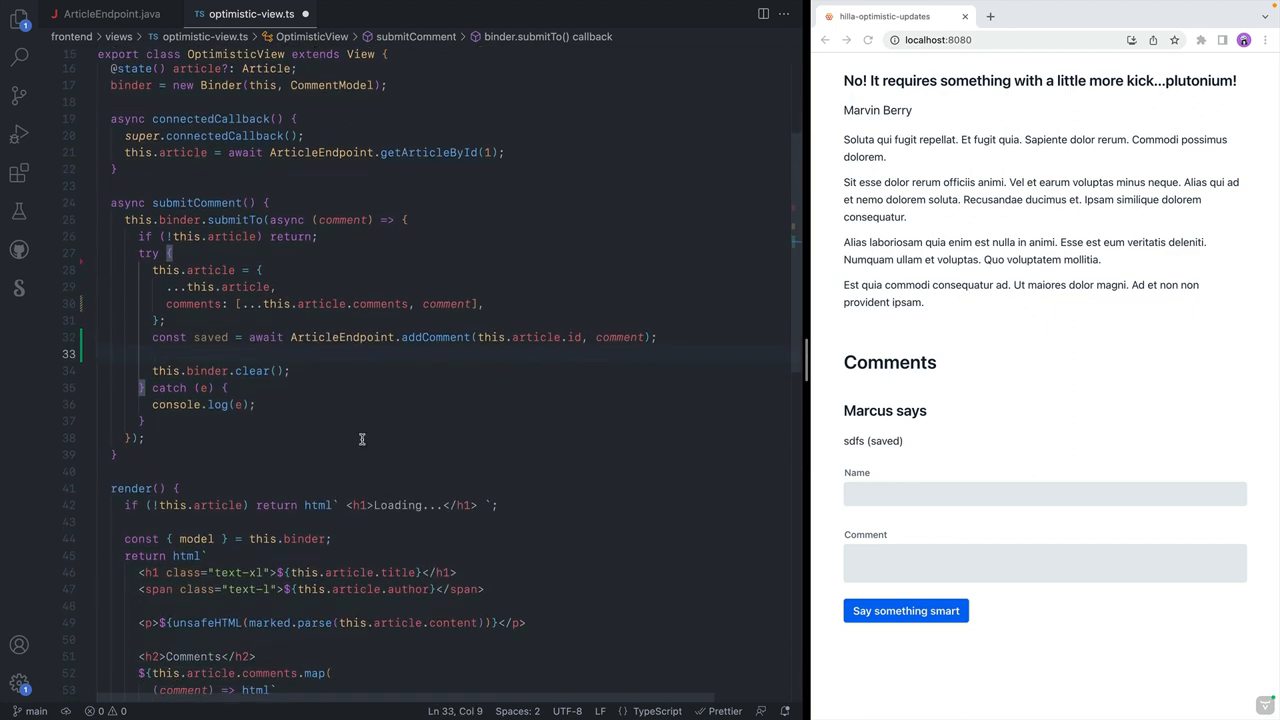
mouse_move(324, 434)
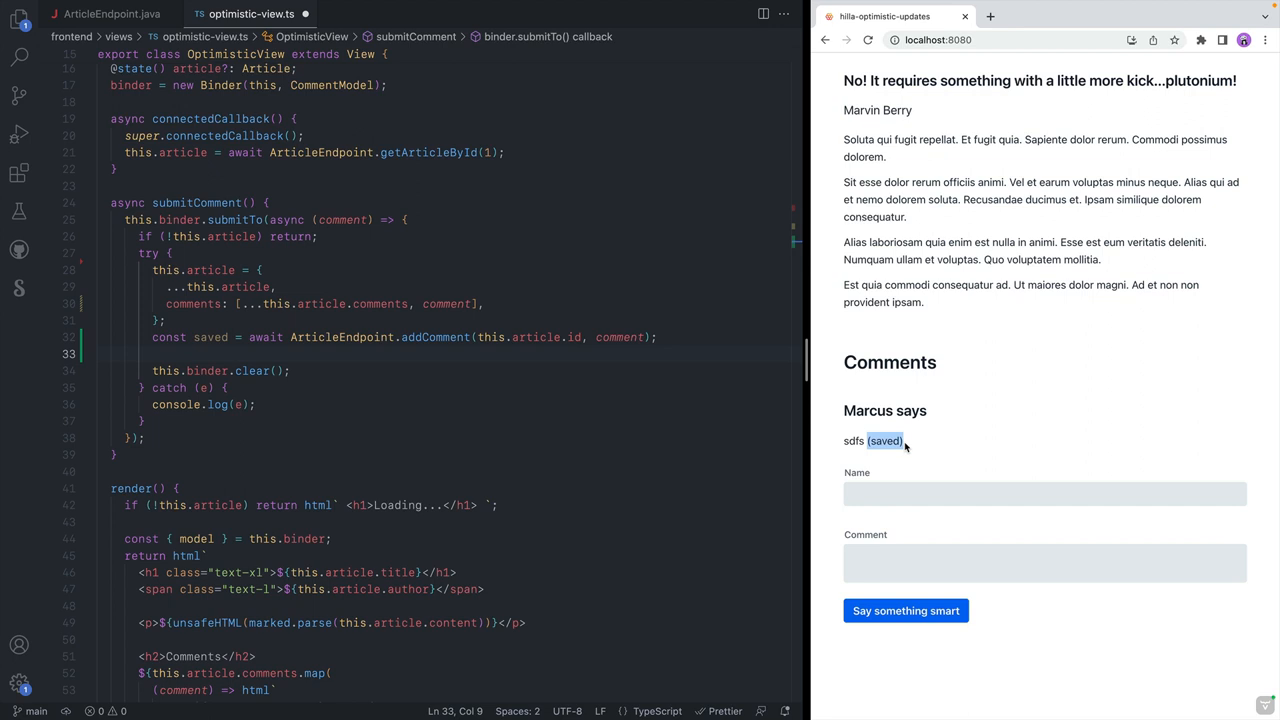
mouse_move(604, 404)
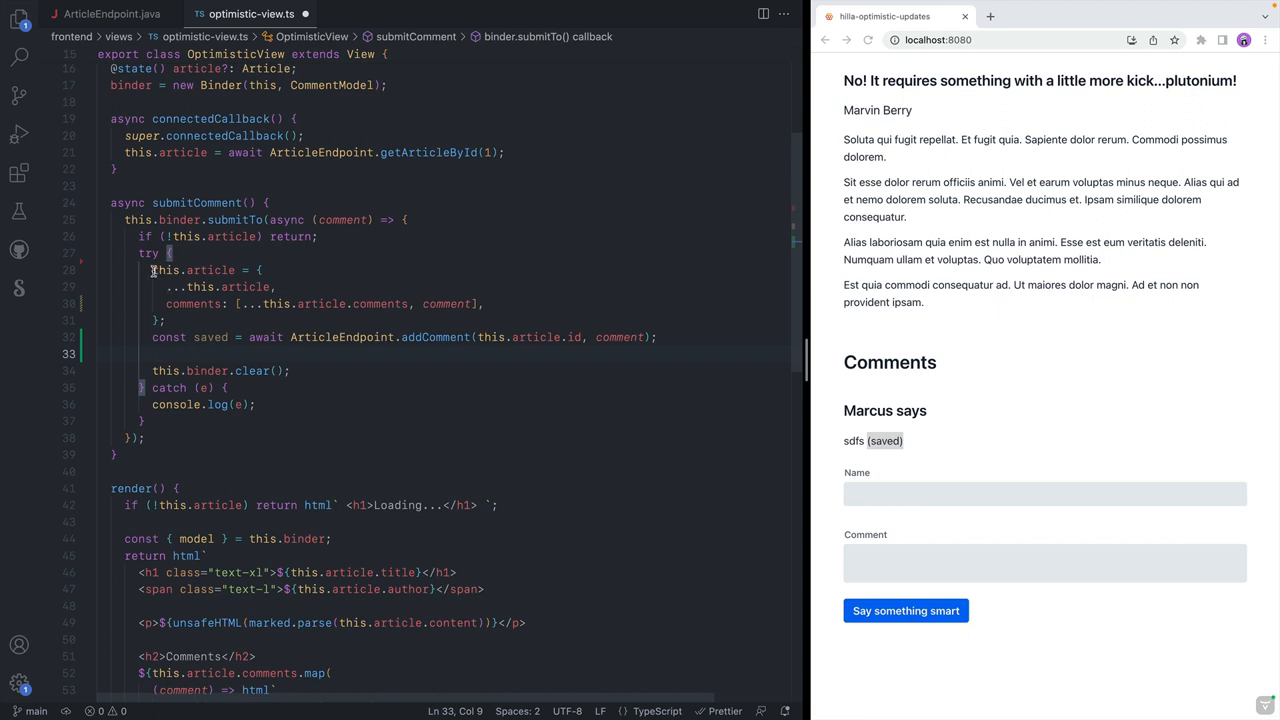
- Submit sdf's new comment and see it listed instantly before the save finishes
click(178, 320)
text(ssdf)
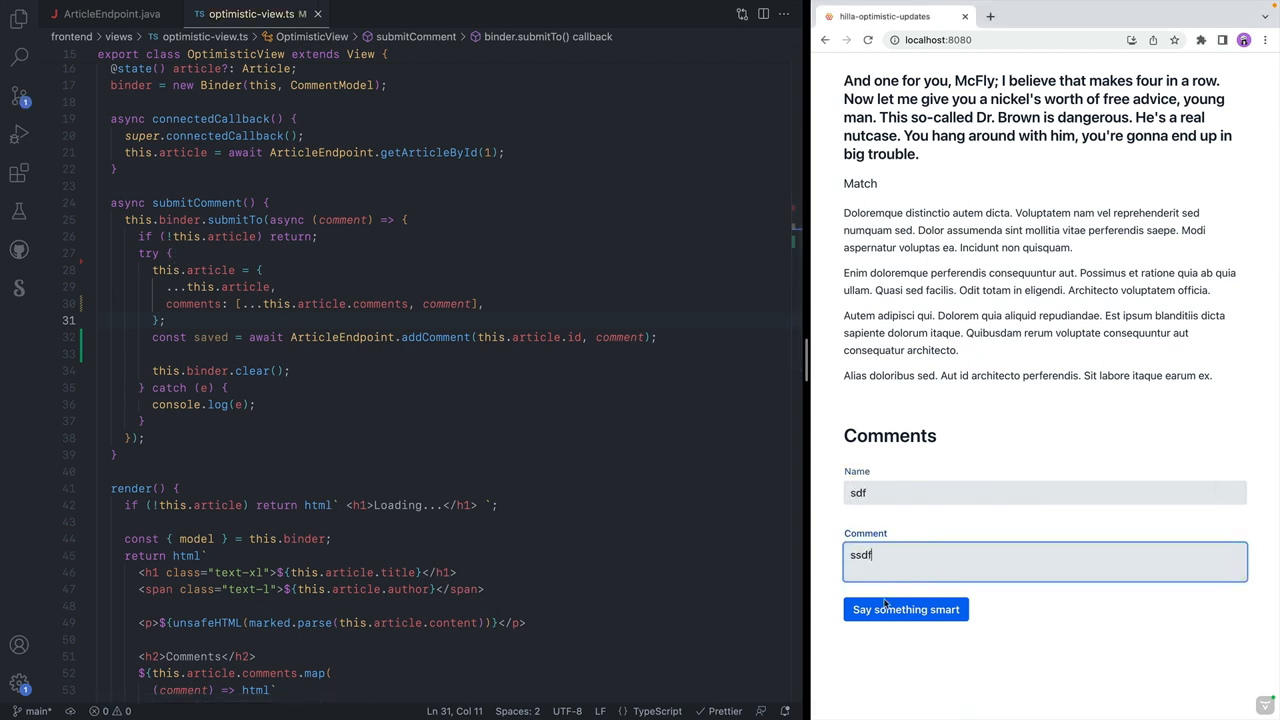
click(906, 608)
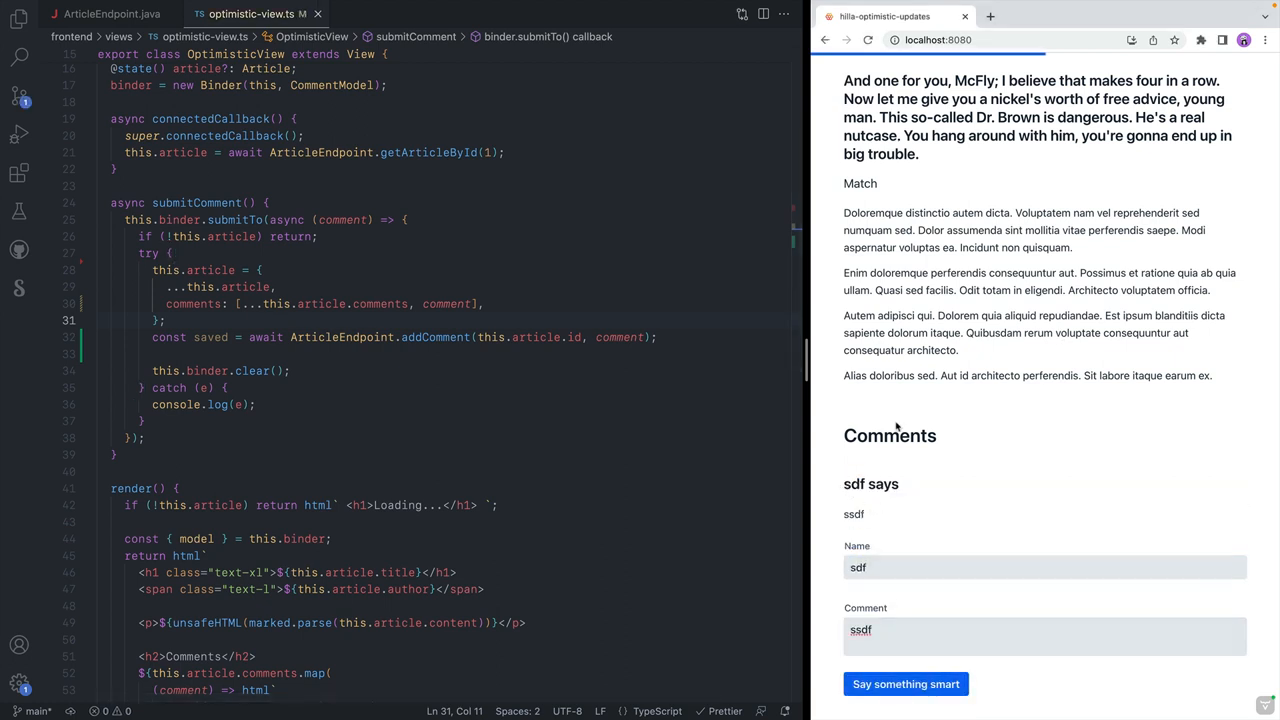
click(904, 684)
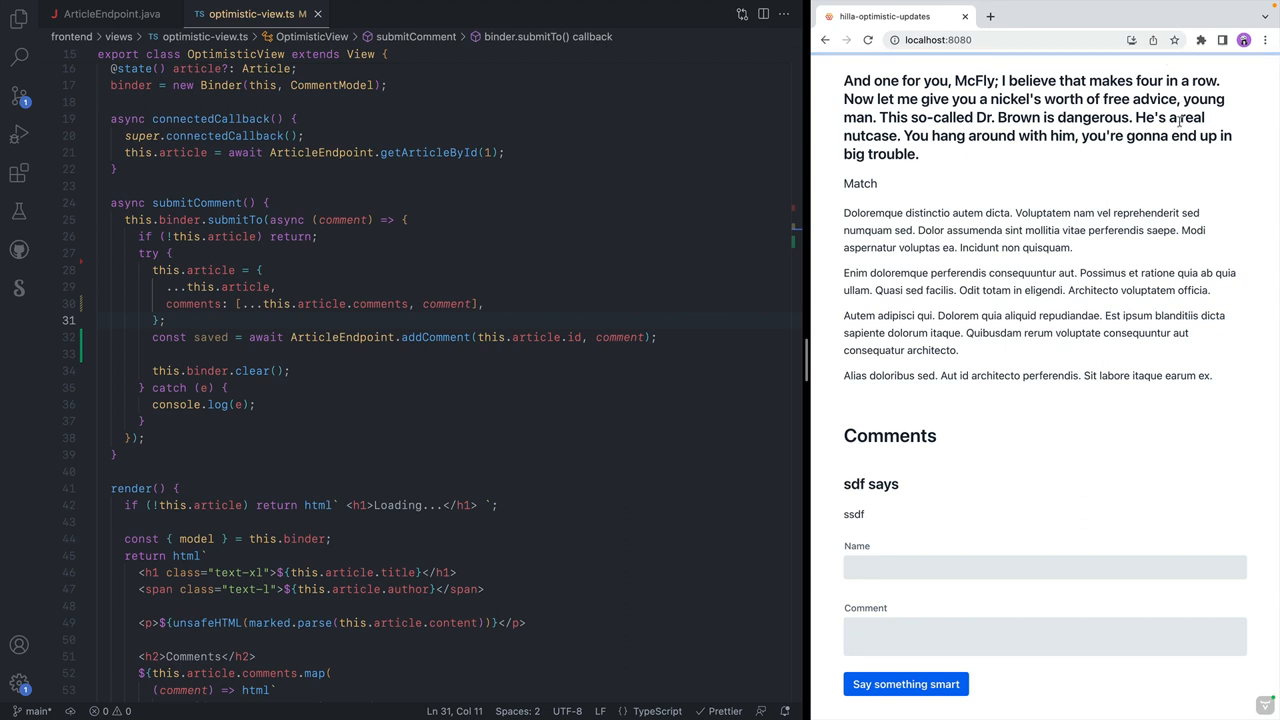
mouse_move(876, 520)
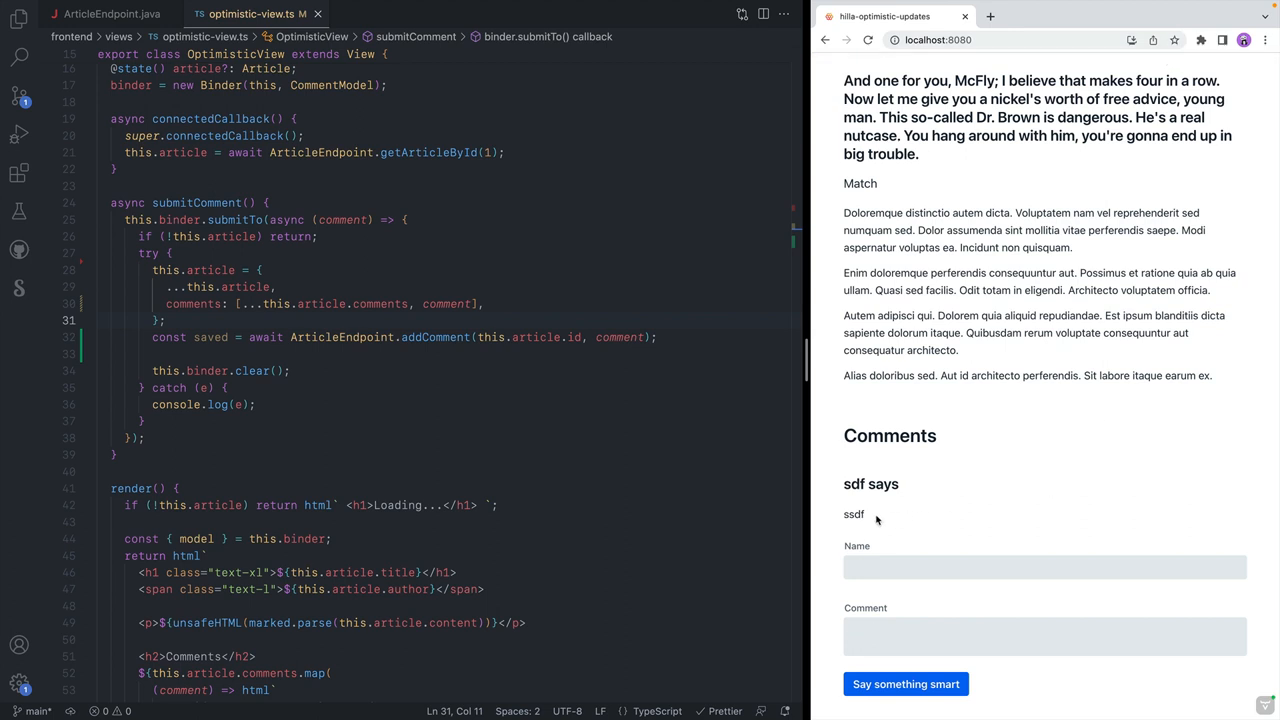
mouse_move(588, 316)
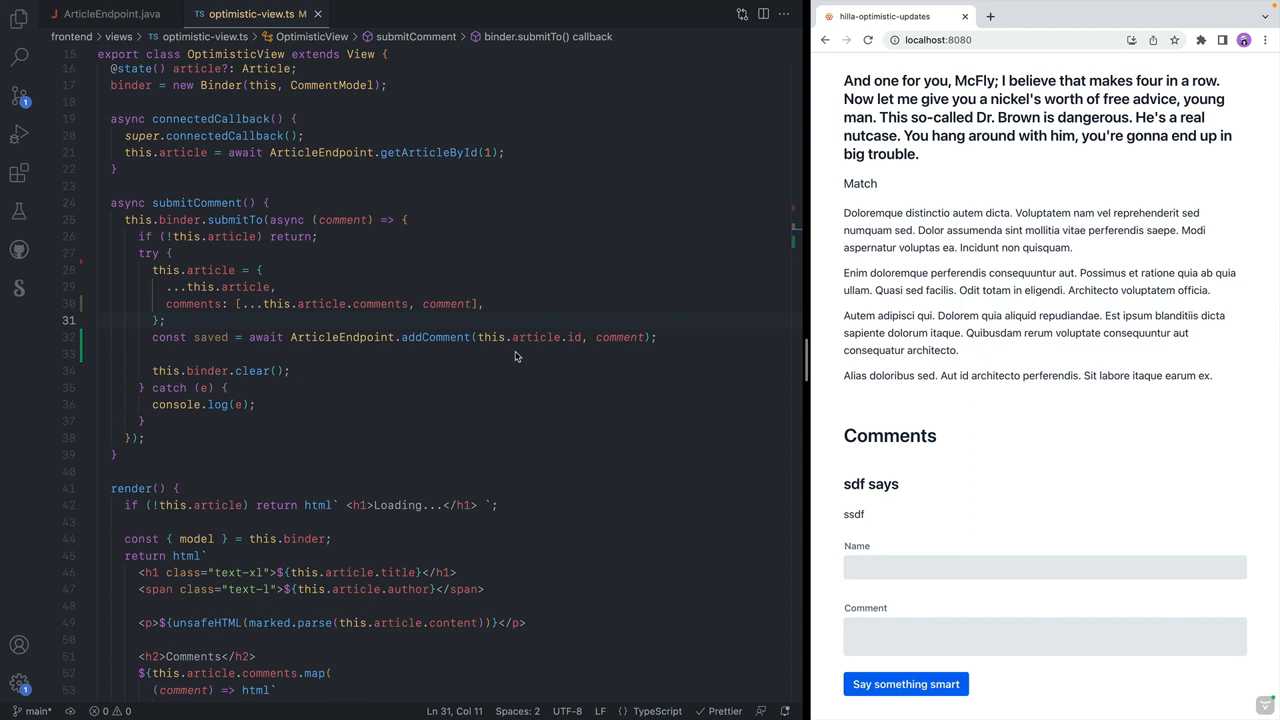
mouse_move(572, 336)
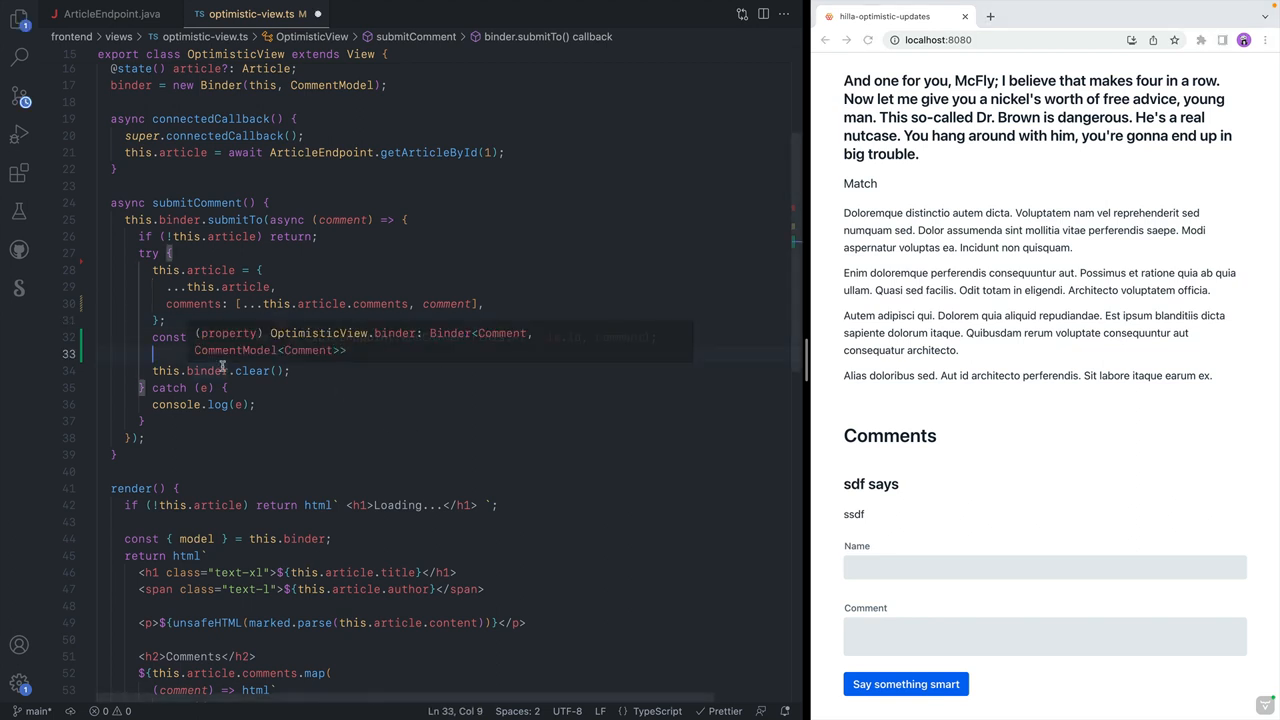
- Add `const saved = await ArticleEndpoint.addComment(this.article.id, comment);` in the try block
text(const saved = await ArticleEndpoint.addComment(this.article.id, comment);)
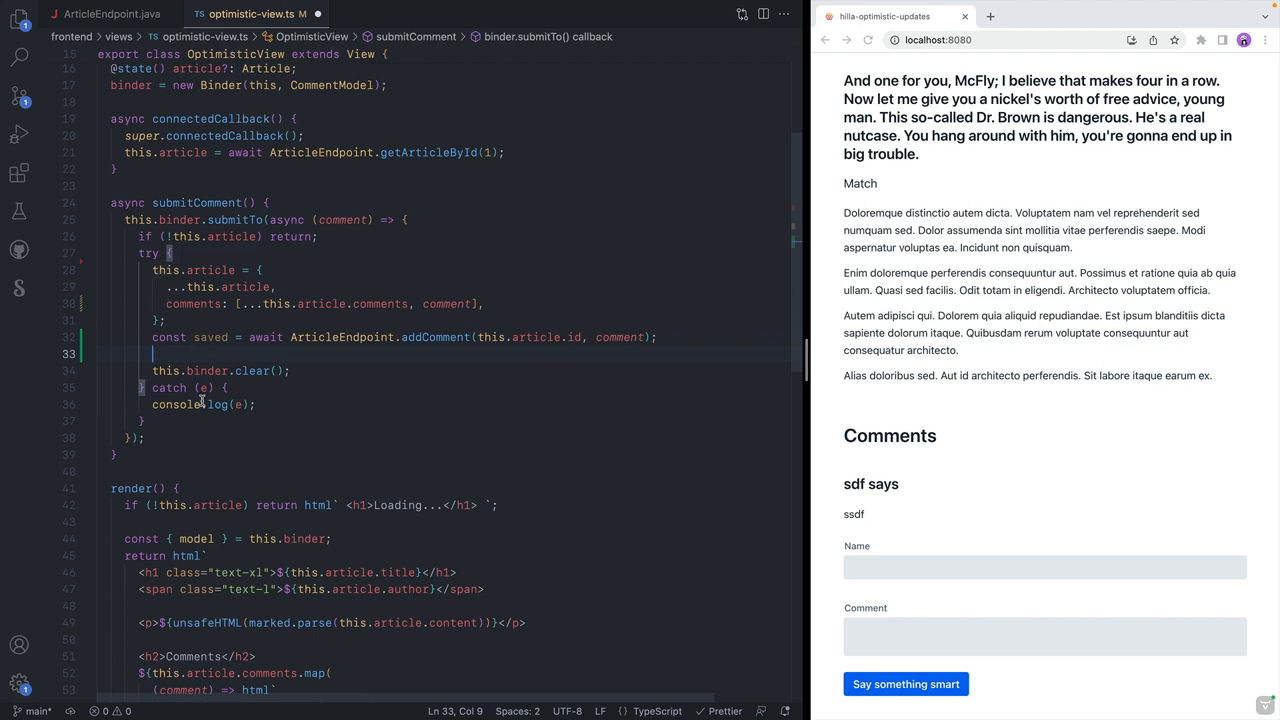
- Reassign this.article mapping comments so `c === comment ? saved : c` after saving
text(this.)
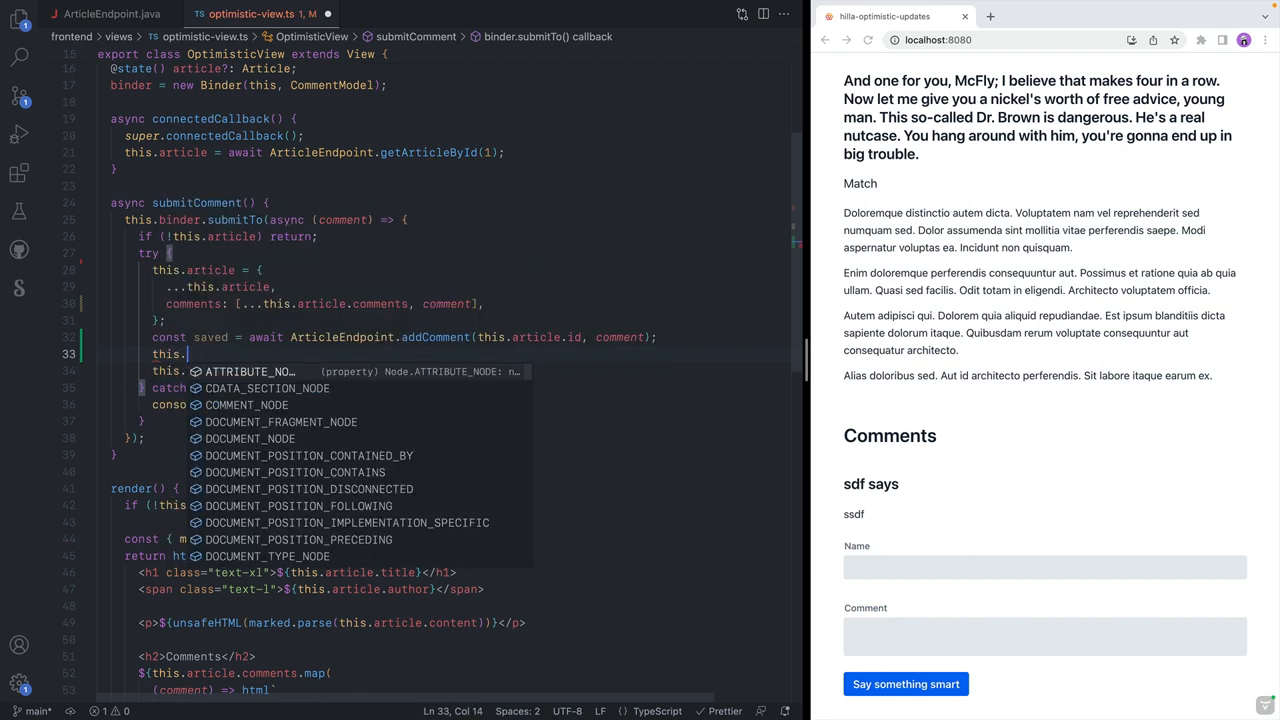
text(article = {)
text(...)
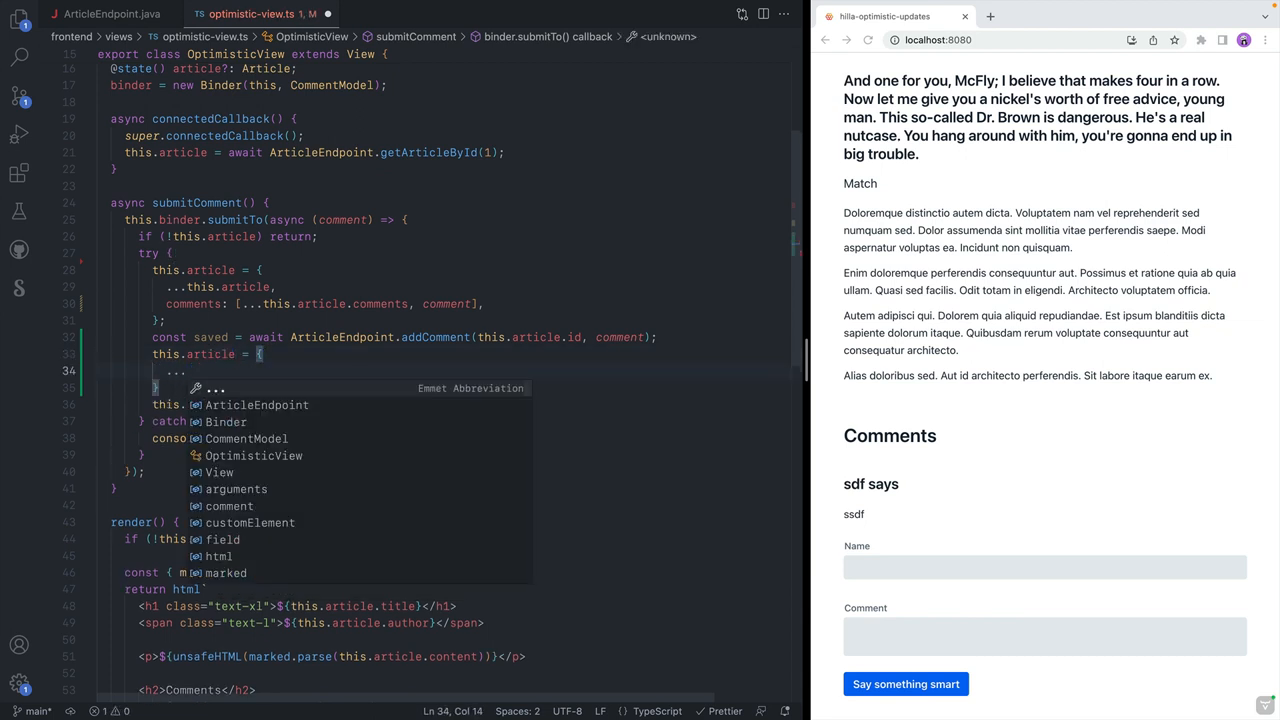
text(this.article)
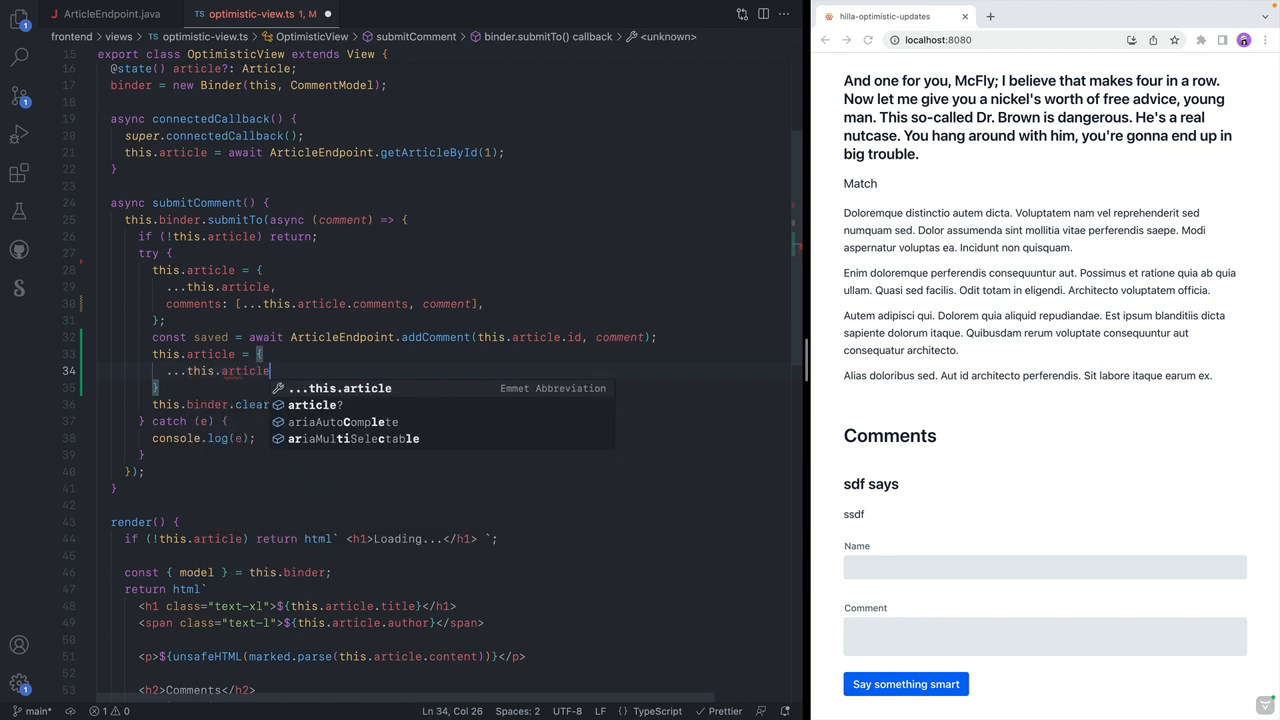
text(comments: this.article.c)
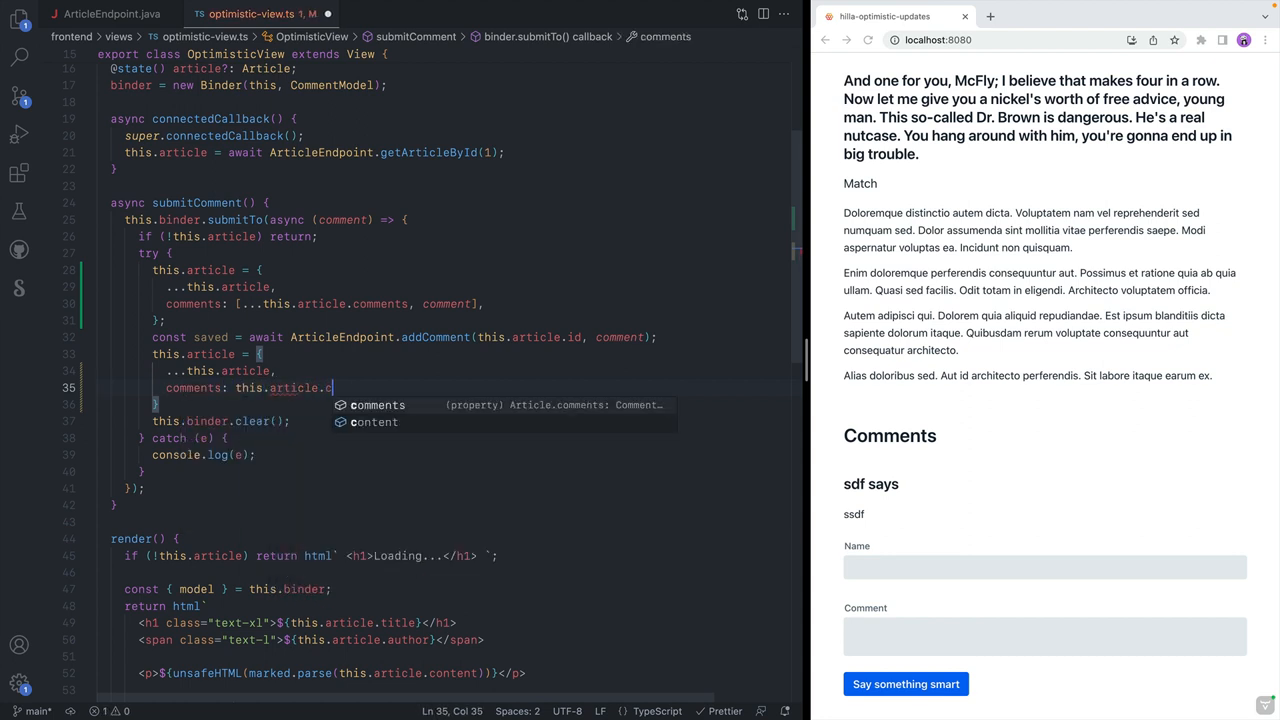
text(omments.)
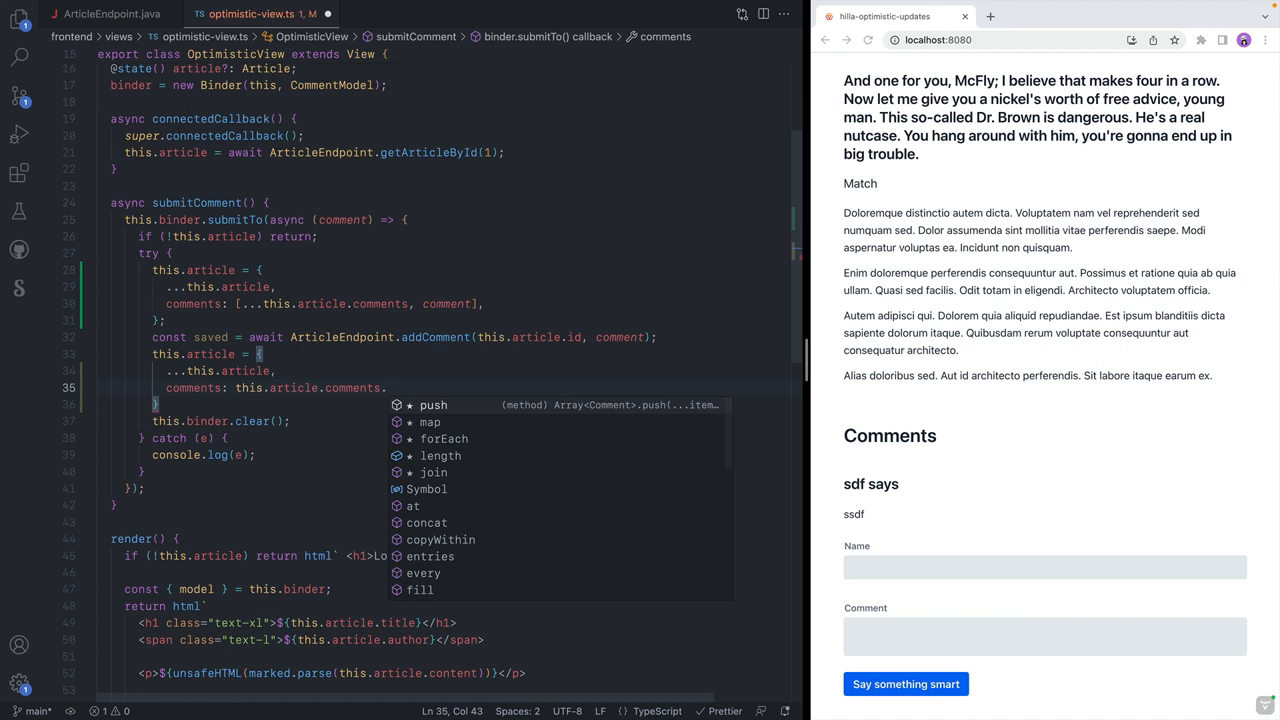
text(map()
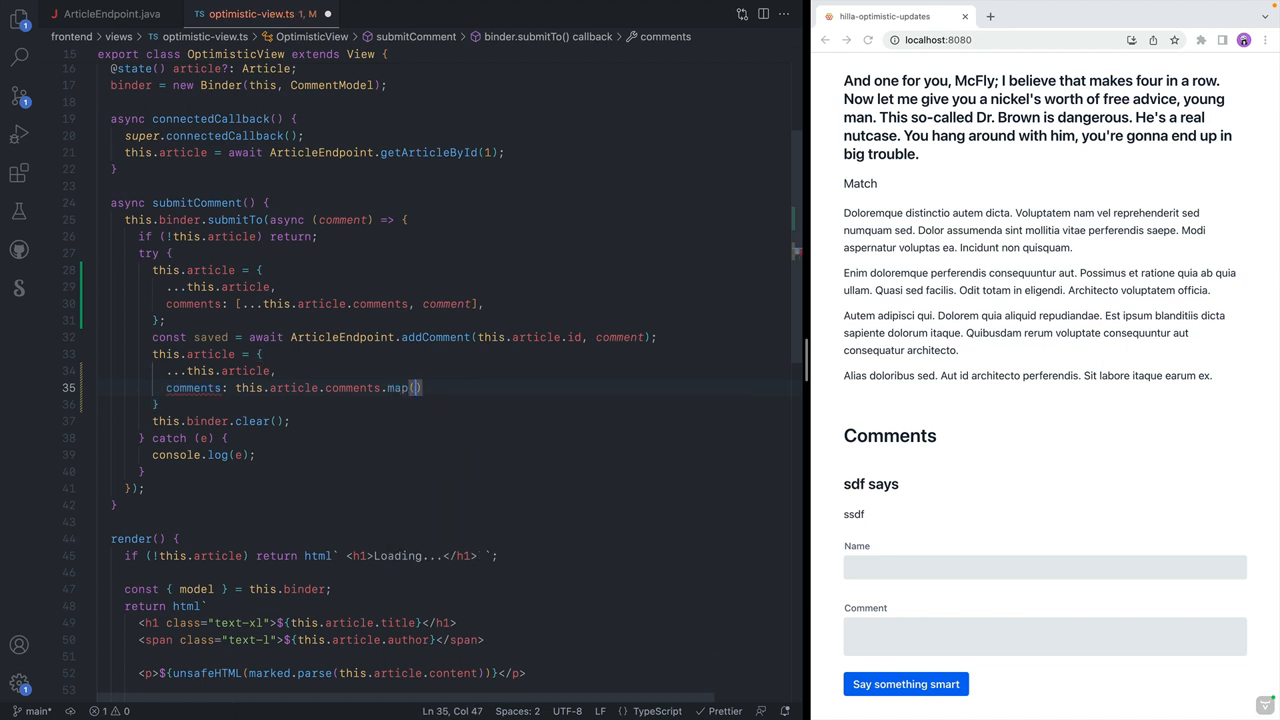
mouse_move(412, 388)
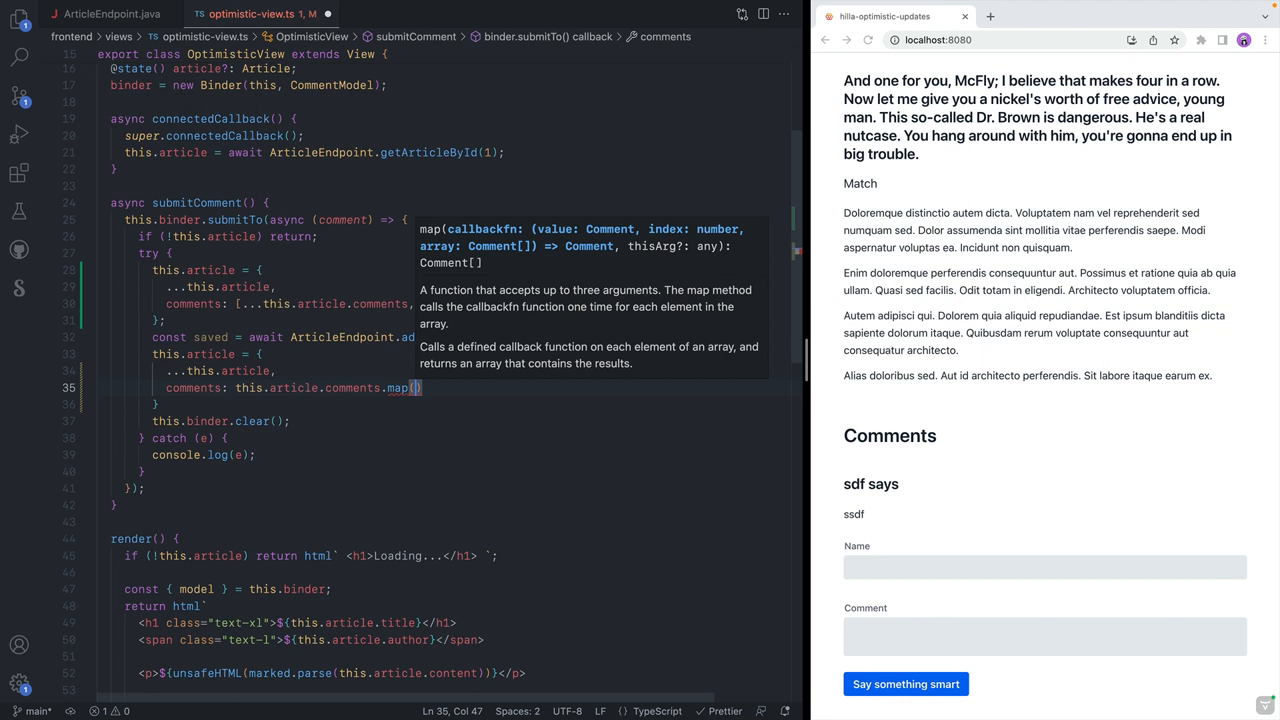
text(comment)
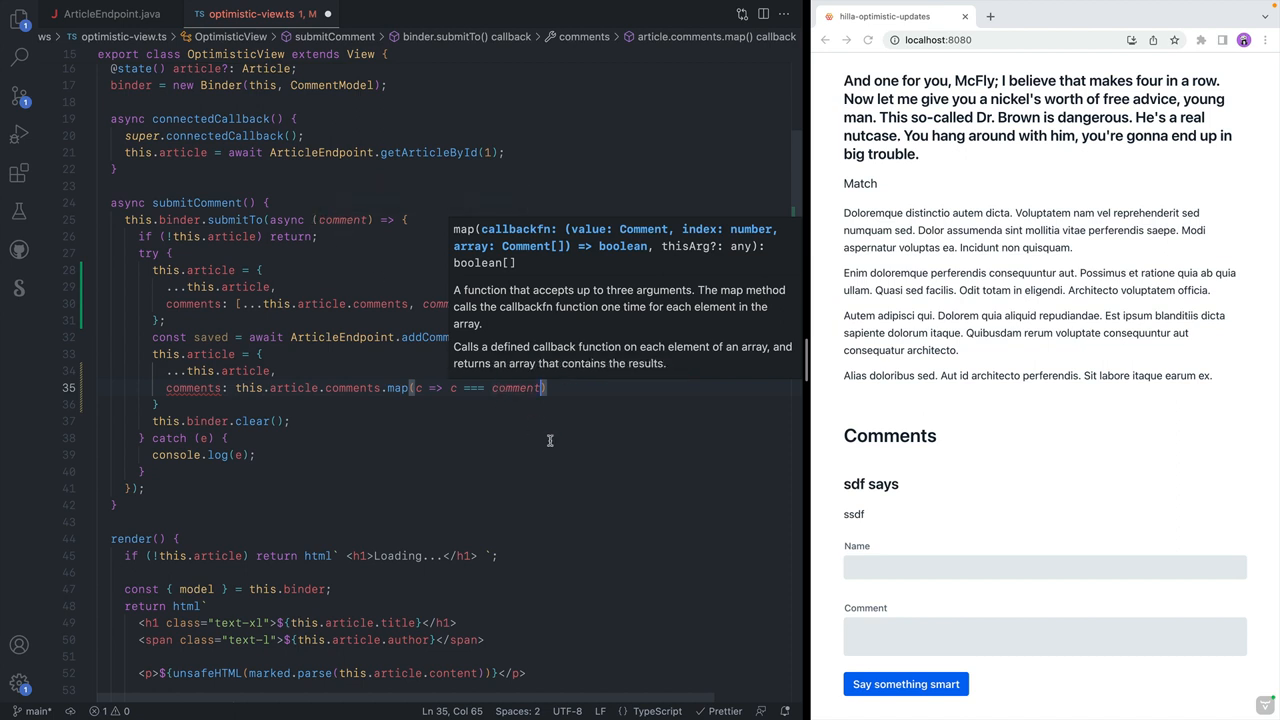
text(: s)
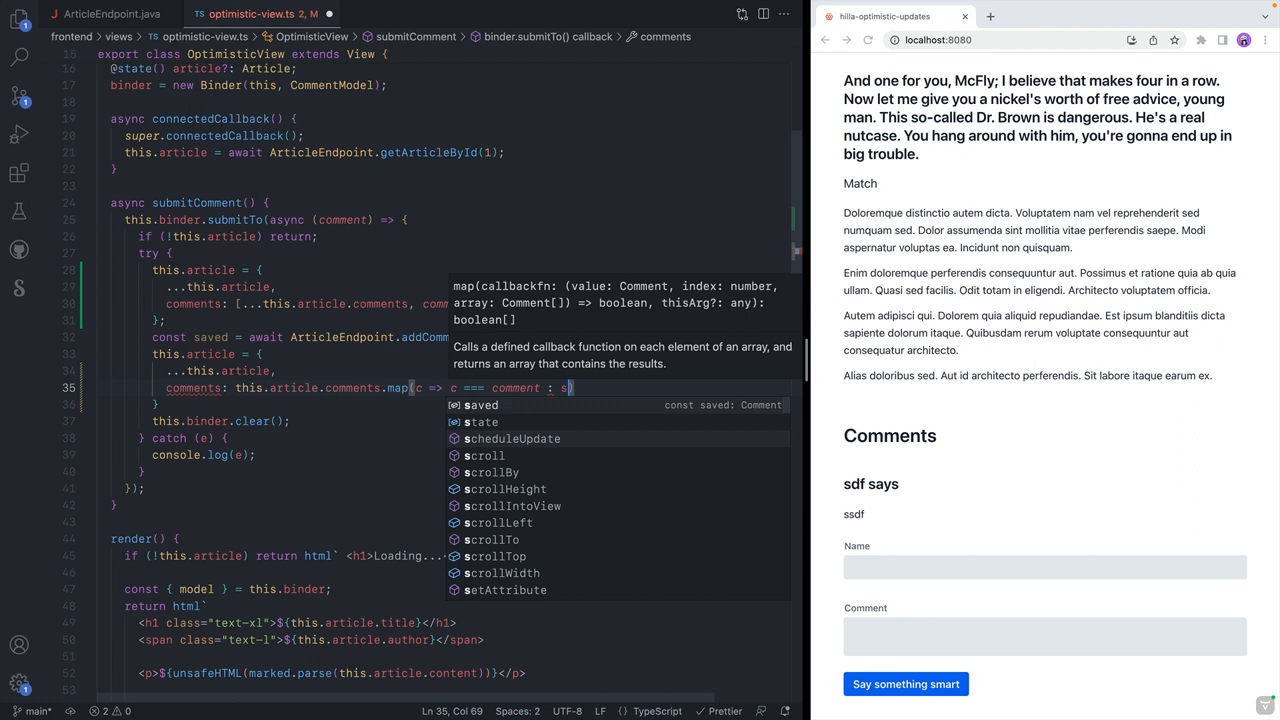
text(aved)
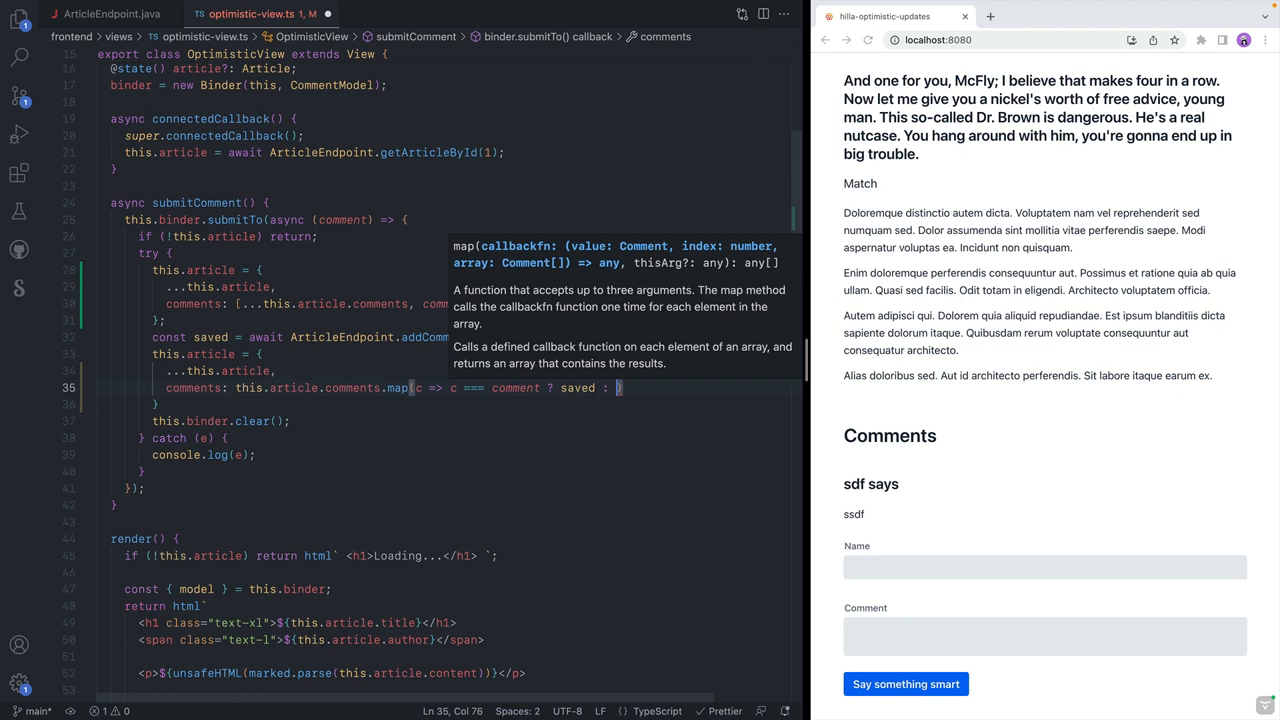
text(c)
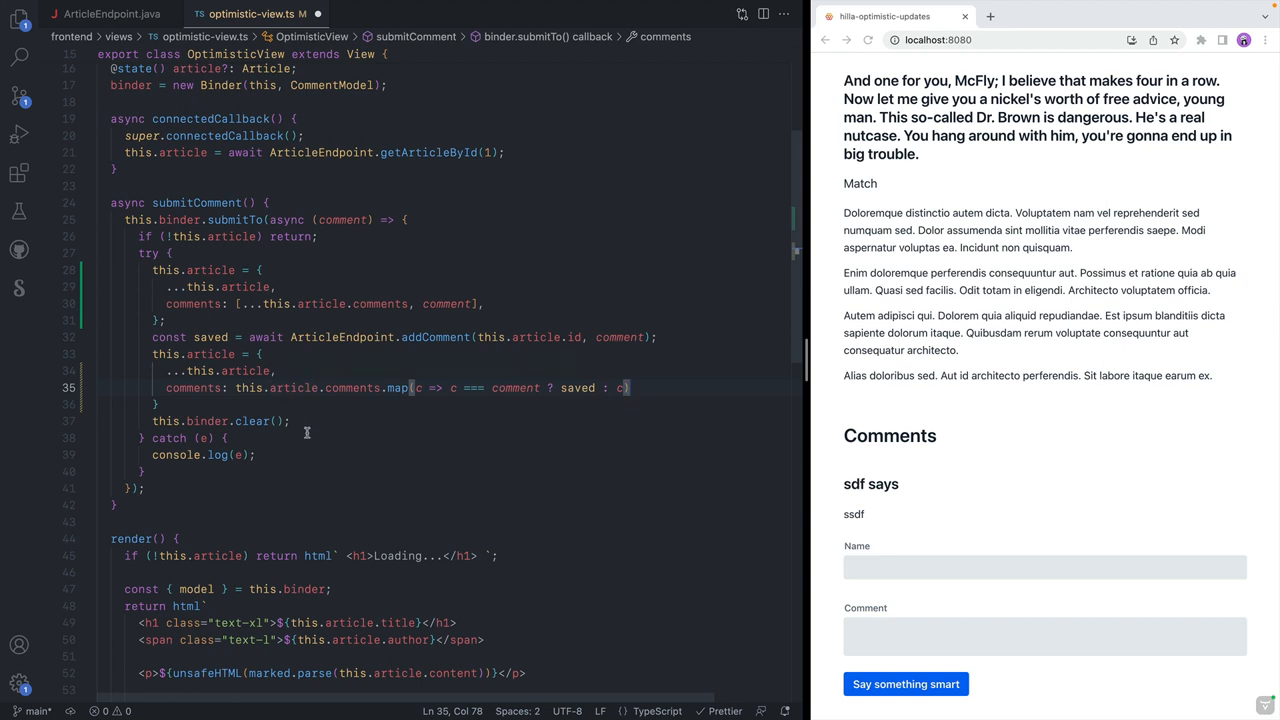
mouse_move(244, 454)
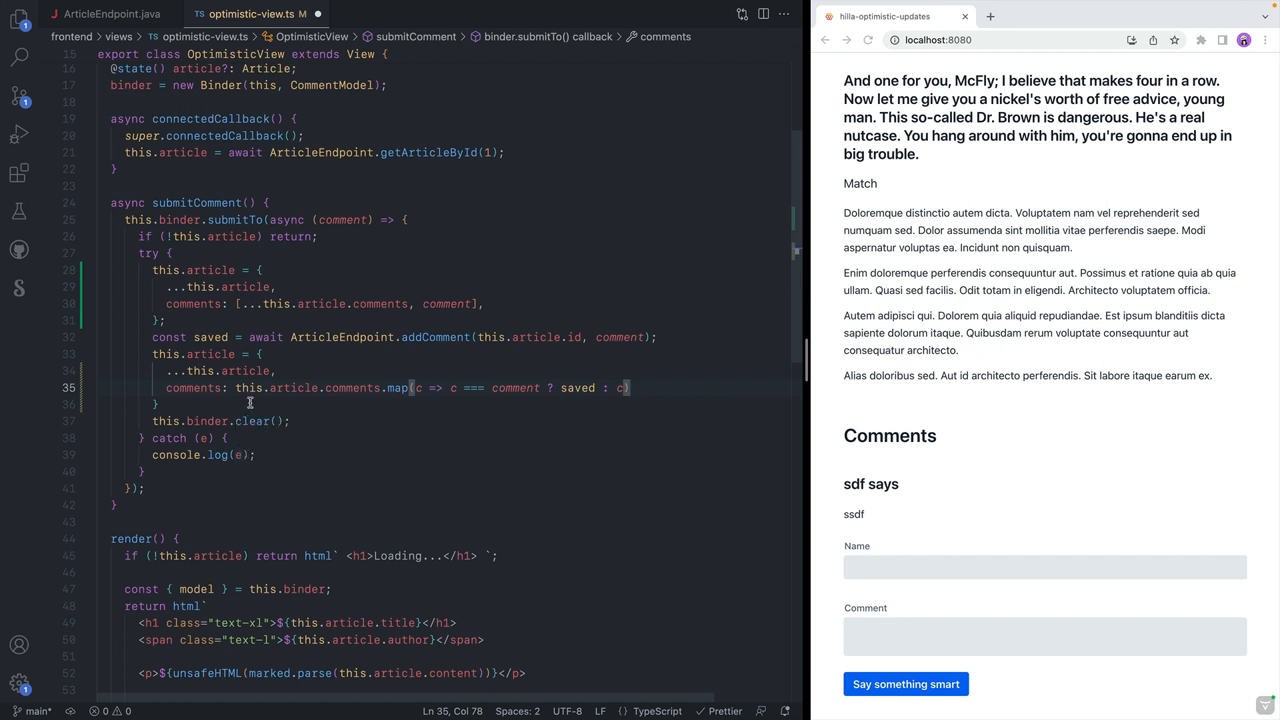
mouse_move(260, 476)
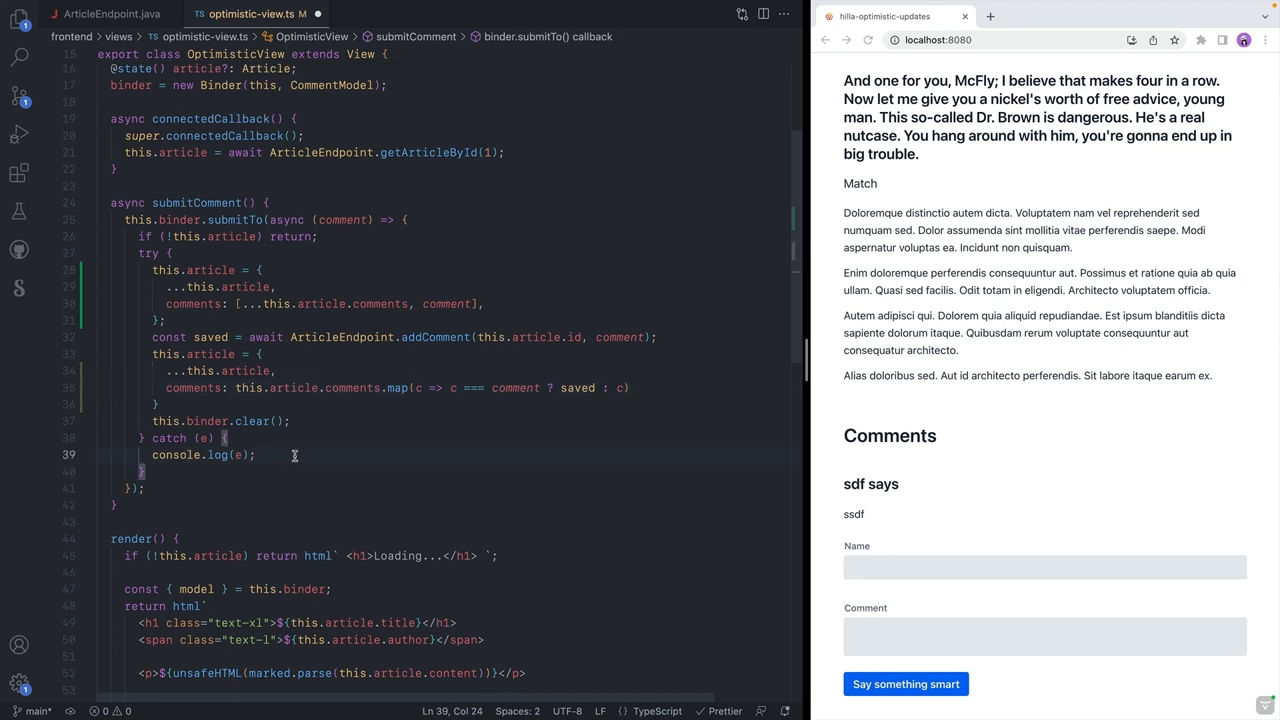
- In the catch block reassign the article with `comments.filter((c) => c !== comment)`
key(Enter)
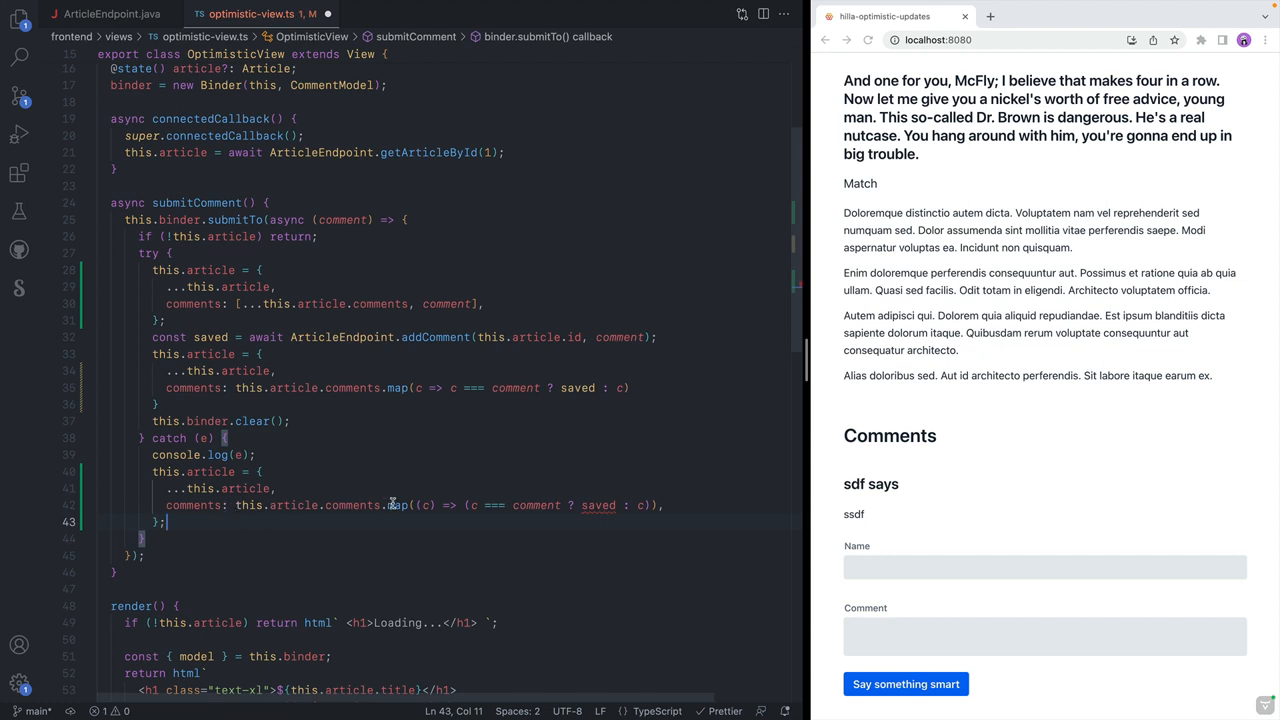
text(filter)
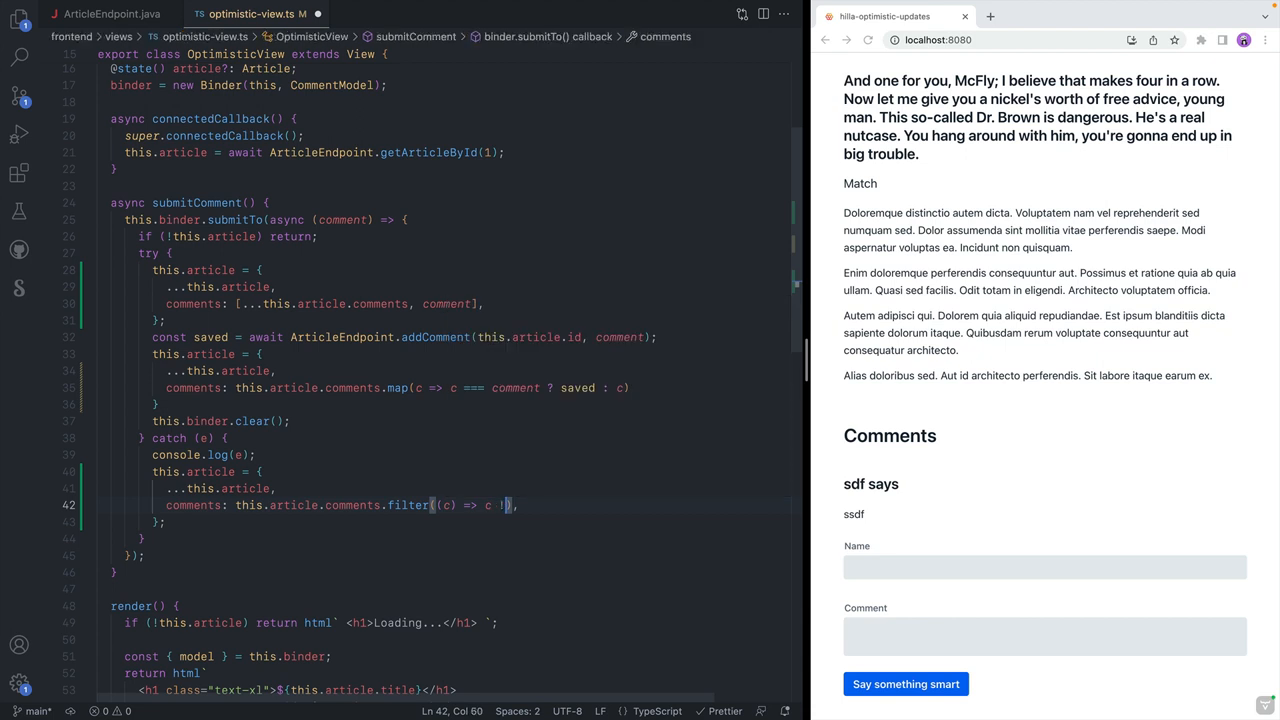
text(== comment)
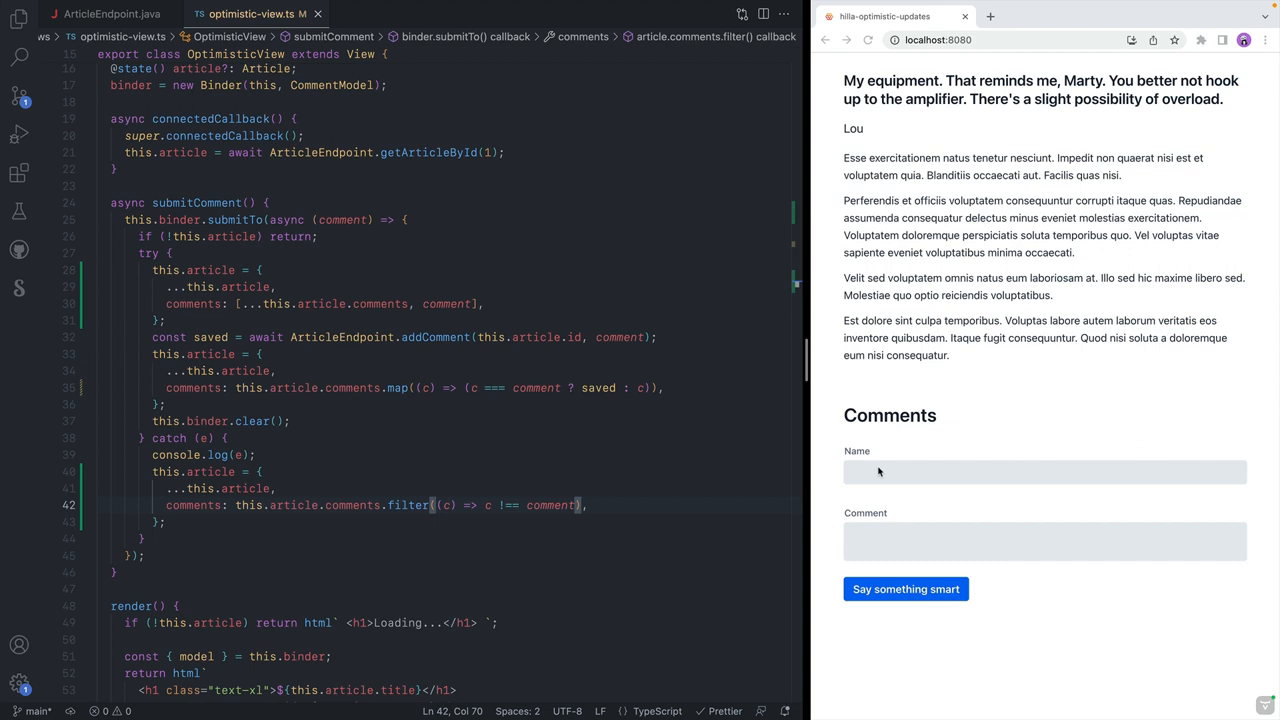
mouse_move(1032, 496)
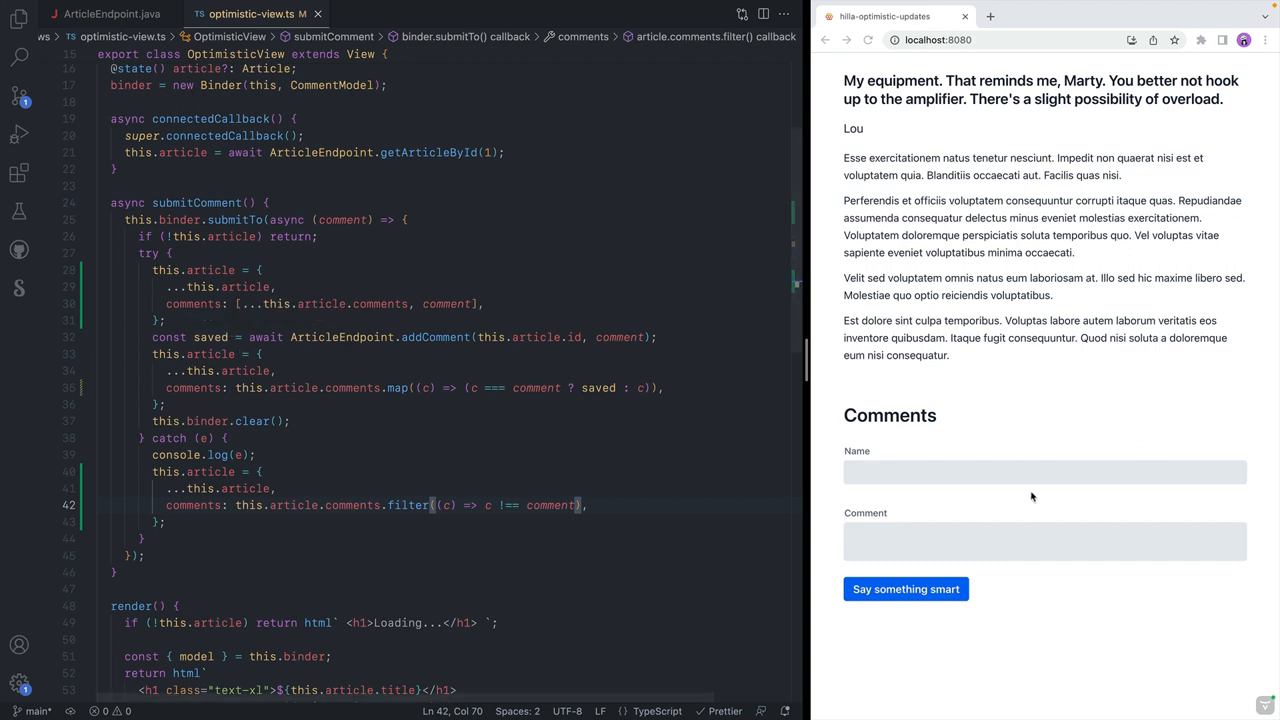
- Submit Marcus's 'Some insightful stuff' comment and watch it appear instantly then turn saved
text(Marcus)
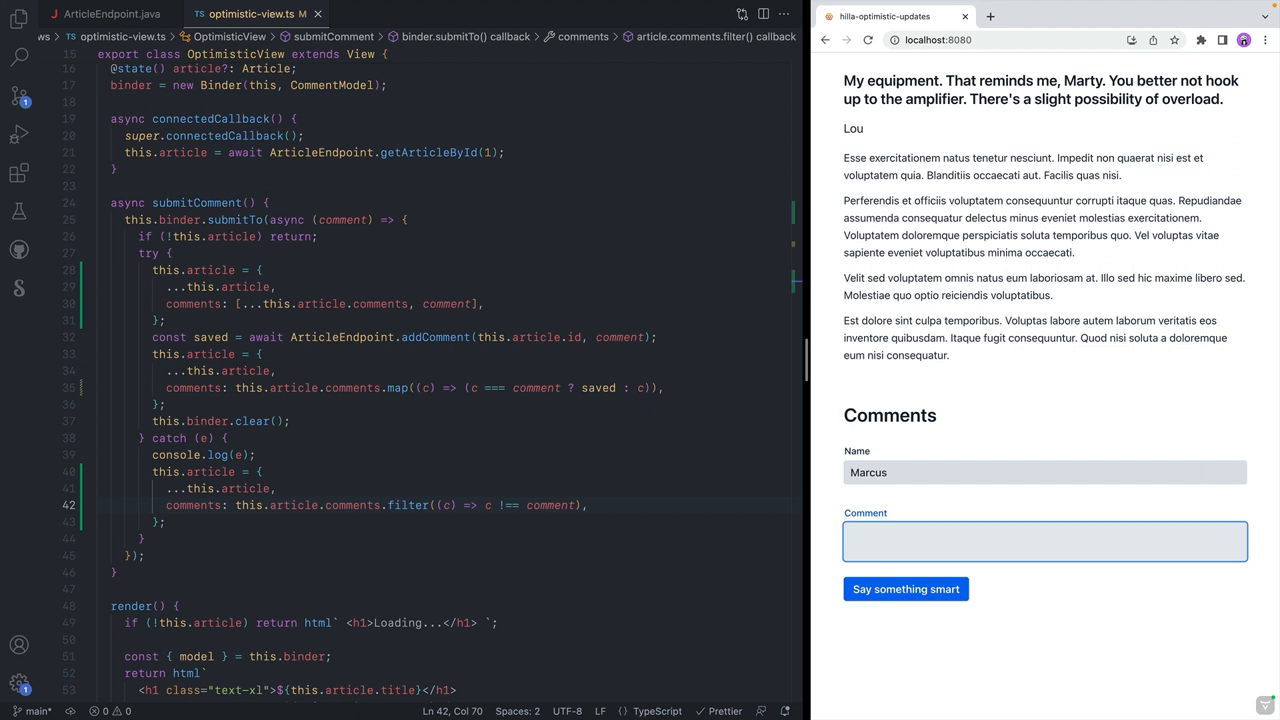
text(Some insight)
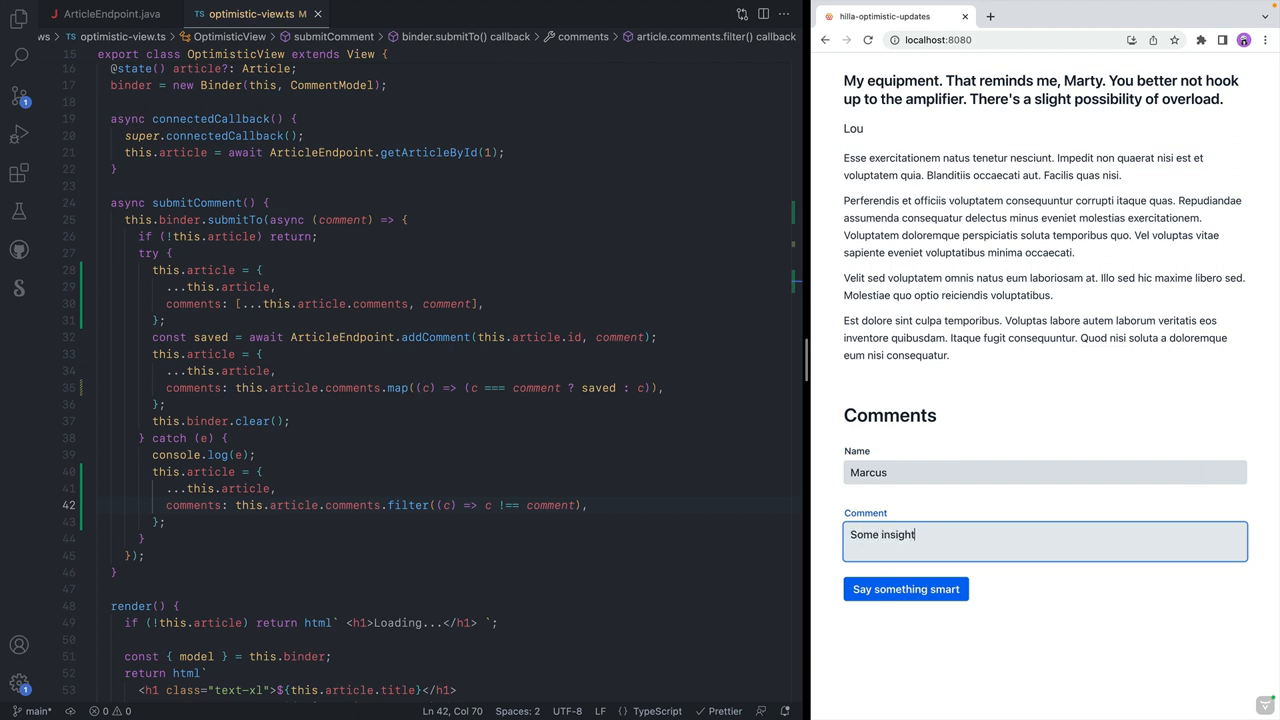
text(ful stf)
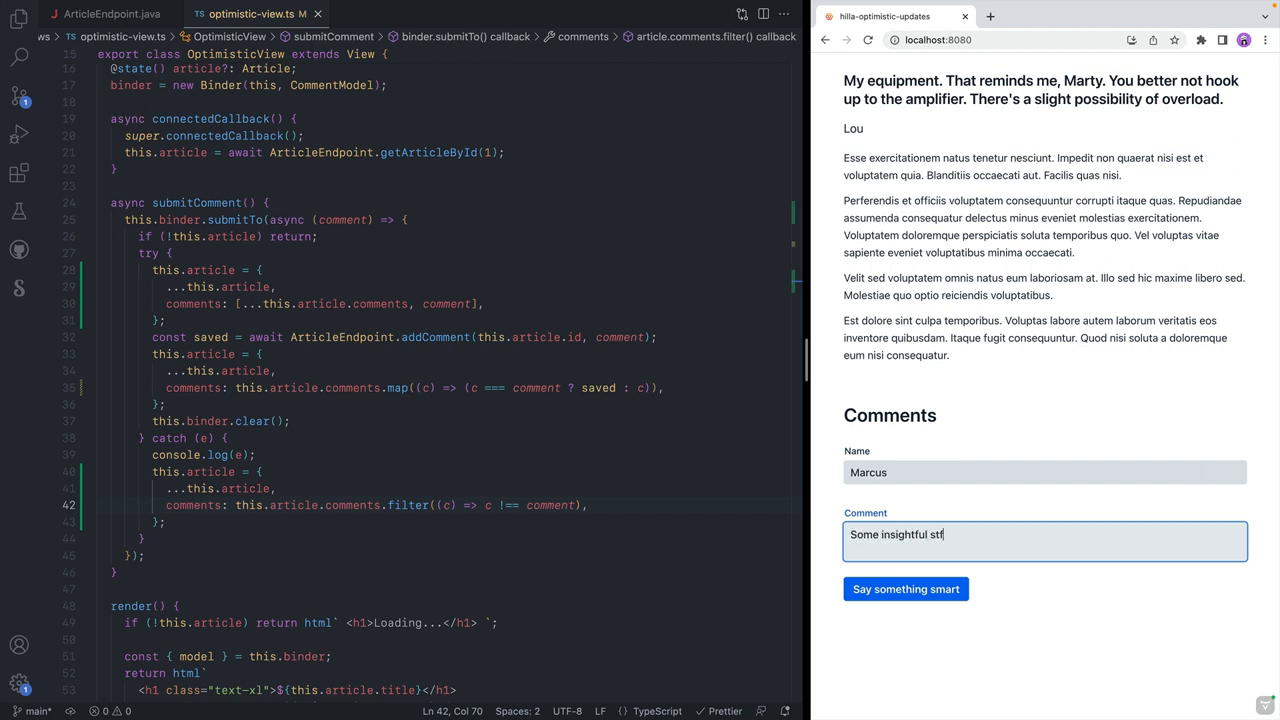
click(904, 588)
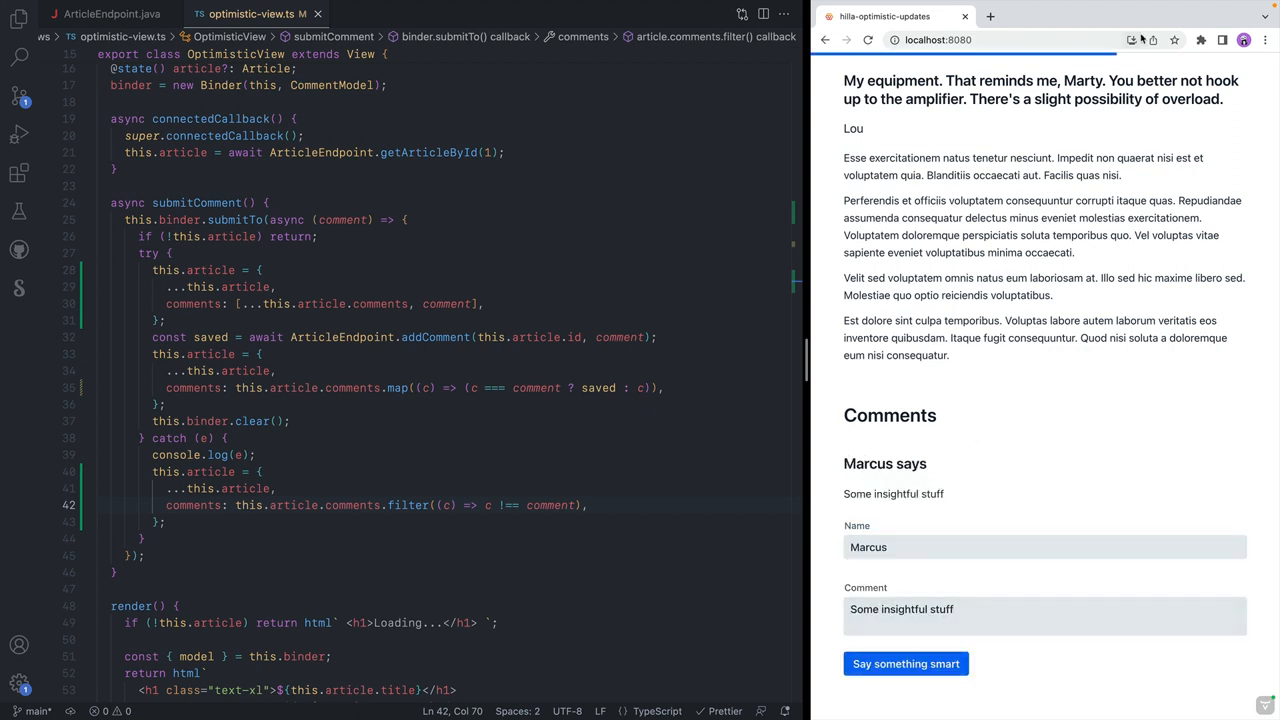
click(904, 664)
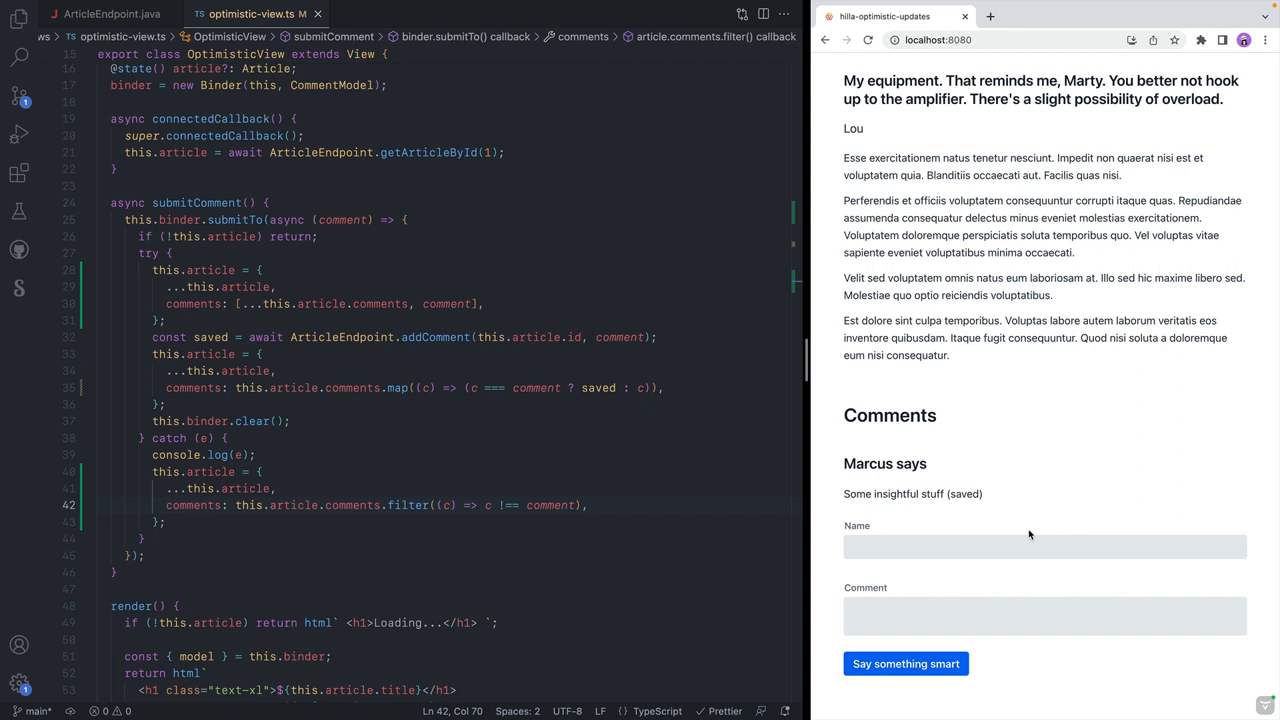